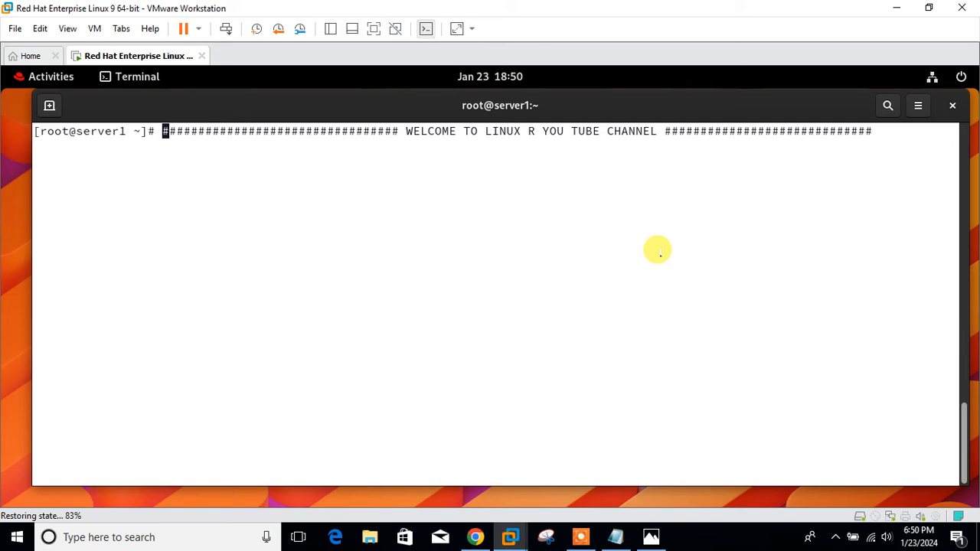
{"action": "mouse_move", "coordinate": [557, 447]}
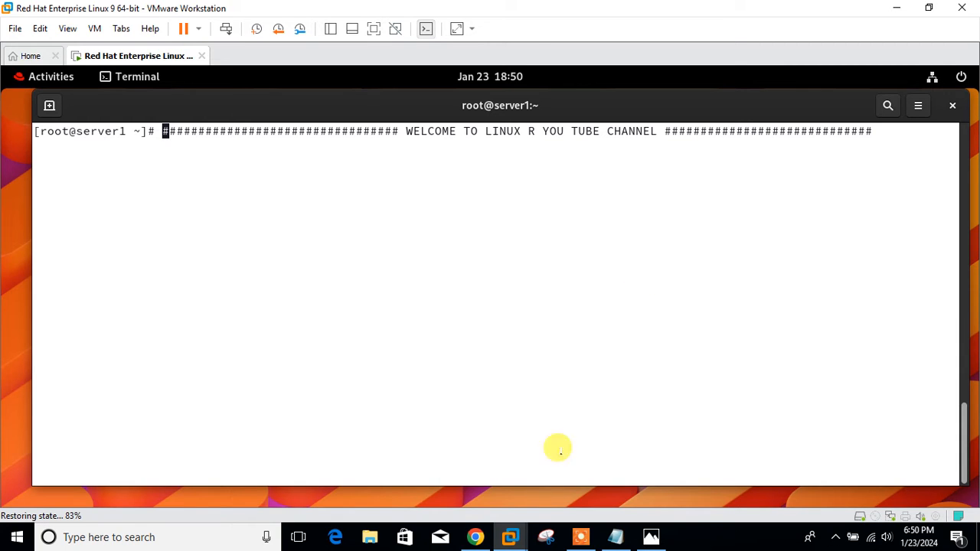
Bring up the Kubernetes two-container Pod tutorial page in Chrome and scroll to its example.
{"action": "left_click", "coordinate": [475, 535]}
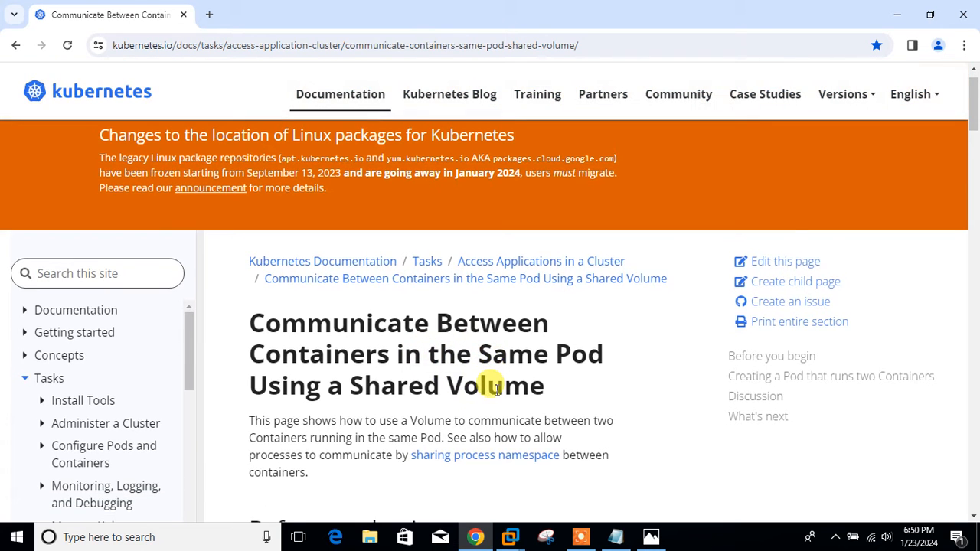
{"action": "scroll", "scroll_direction": "down", "scroll_amount": 3}
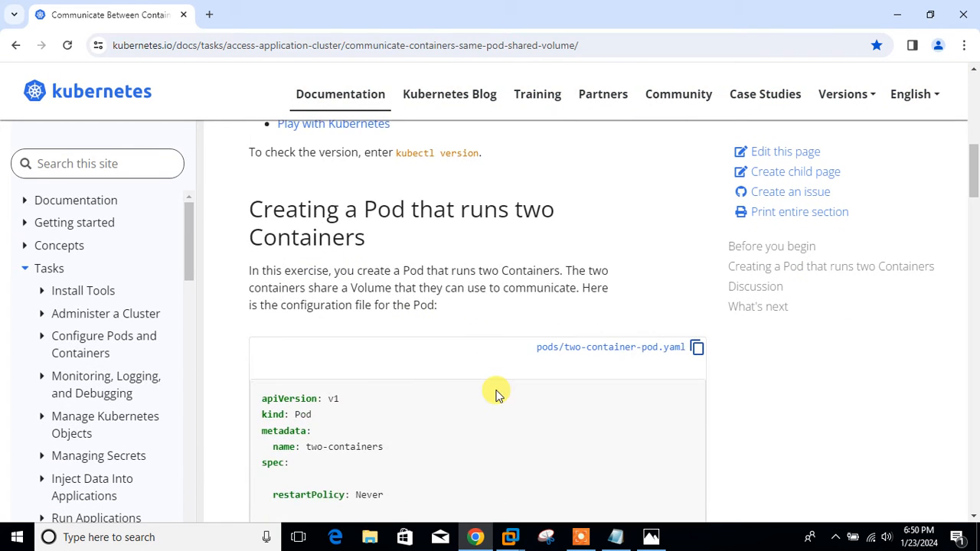
{"action": "scroll", "scroll_direction": "down", "scroll_amount": 3}
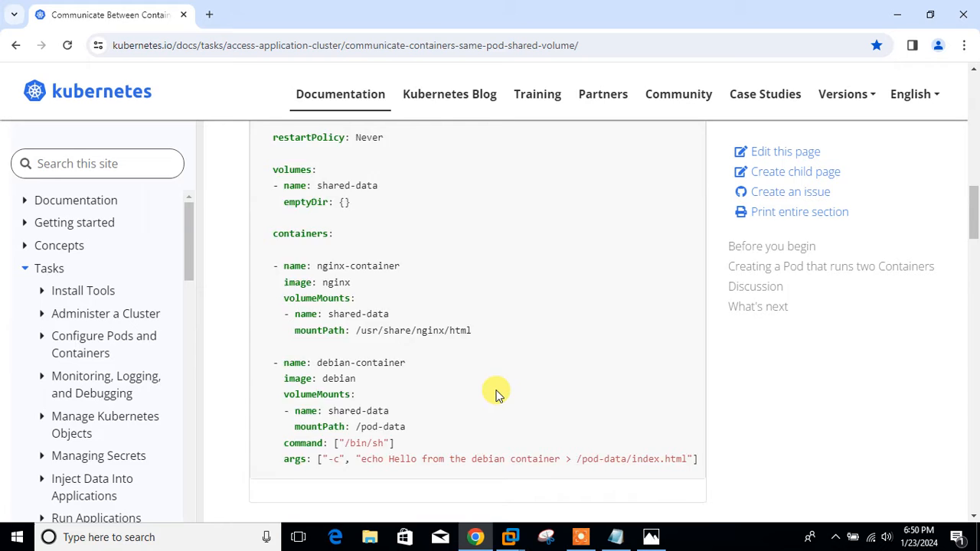
{"action": "scroll", "scroll_direction": "up", "scroll_amount": 3}
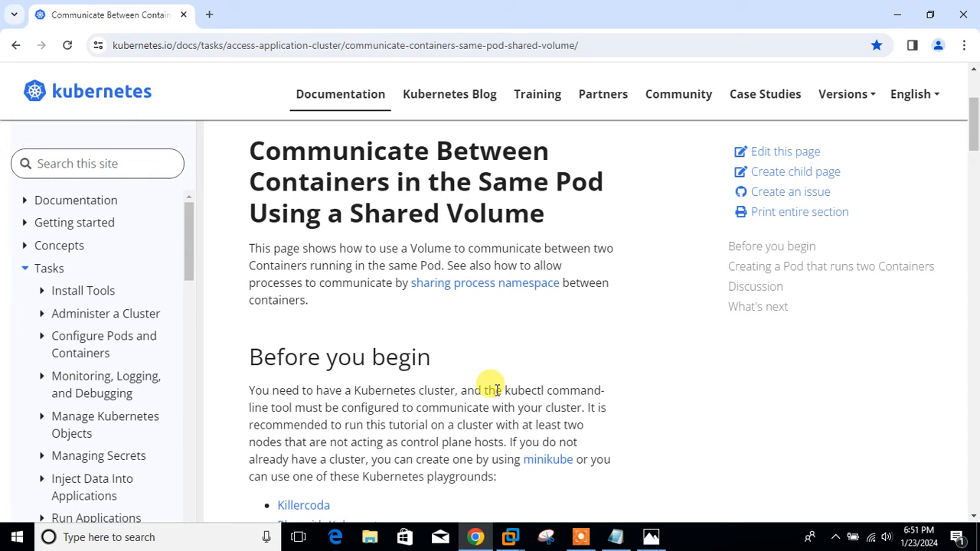
{"action": "scroll", "scroll_direction": "down", "scroll_amount": 3}
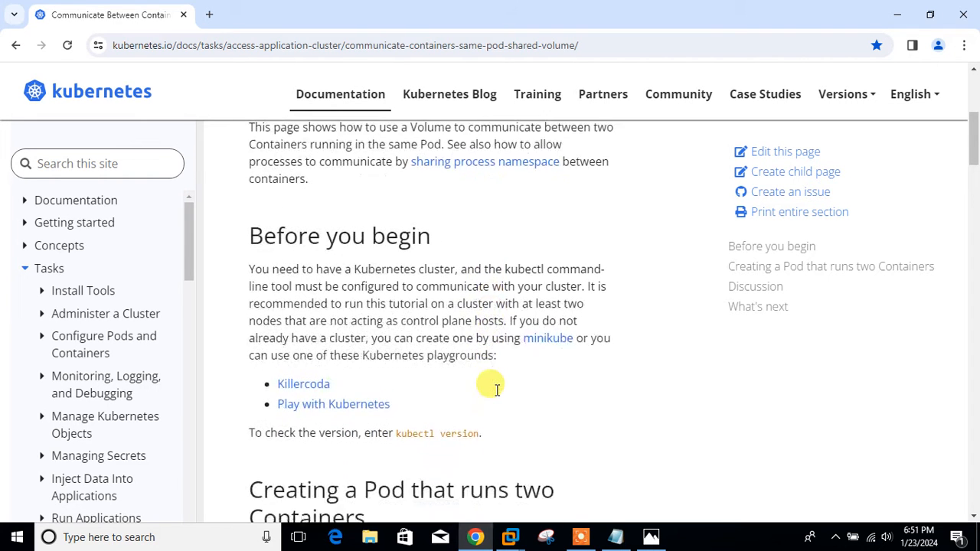
{"action": "scroll", "scroll_direction": "down", "scroll_amount": 3}
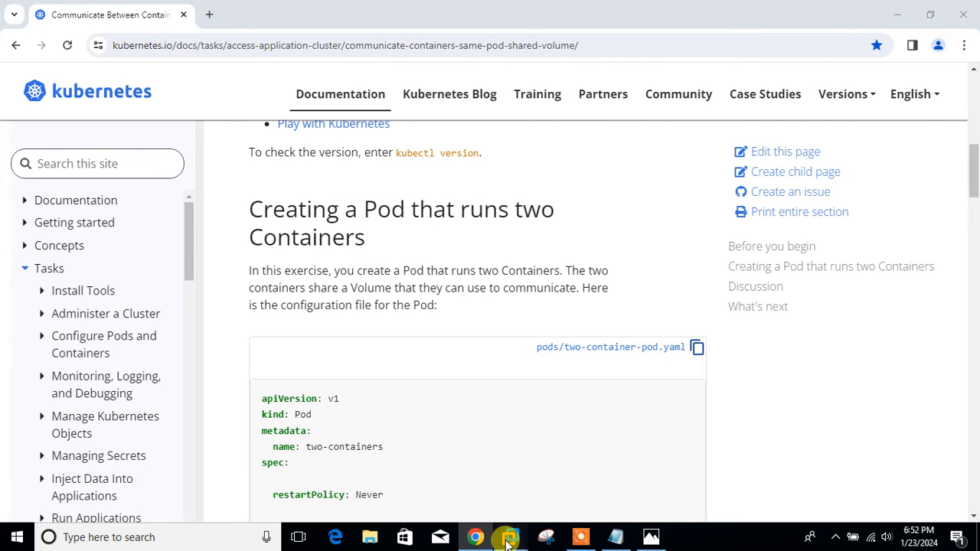
Run minikube status in the RHEL terminal to confirm host, kubelet and apiserver are running.
{"action": "left_click", "coordinate": [509, 536]}
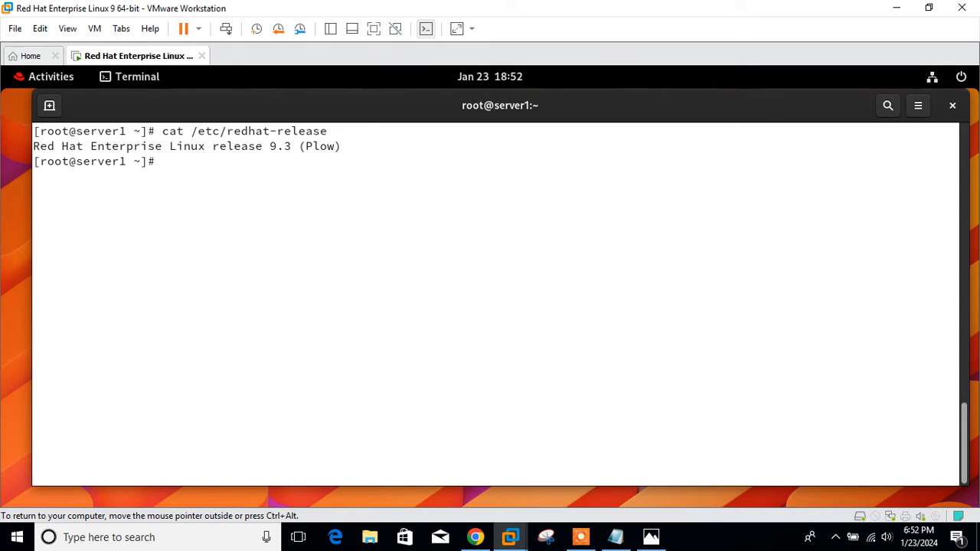
{"action": "type", "text": "minikube"}
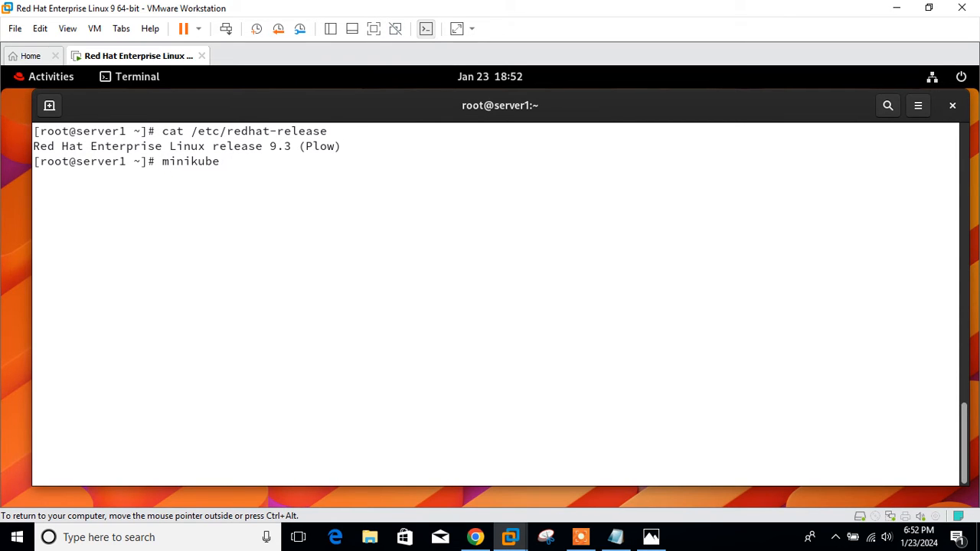
{"action": "type", "text": "stat"}
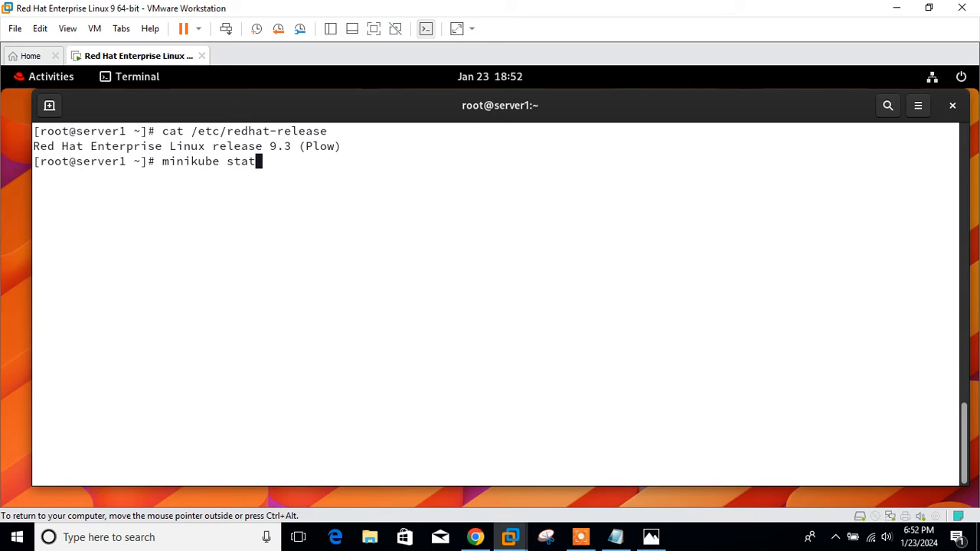
{"action": "key", "text": "Return"}
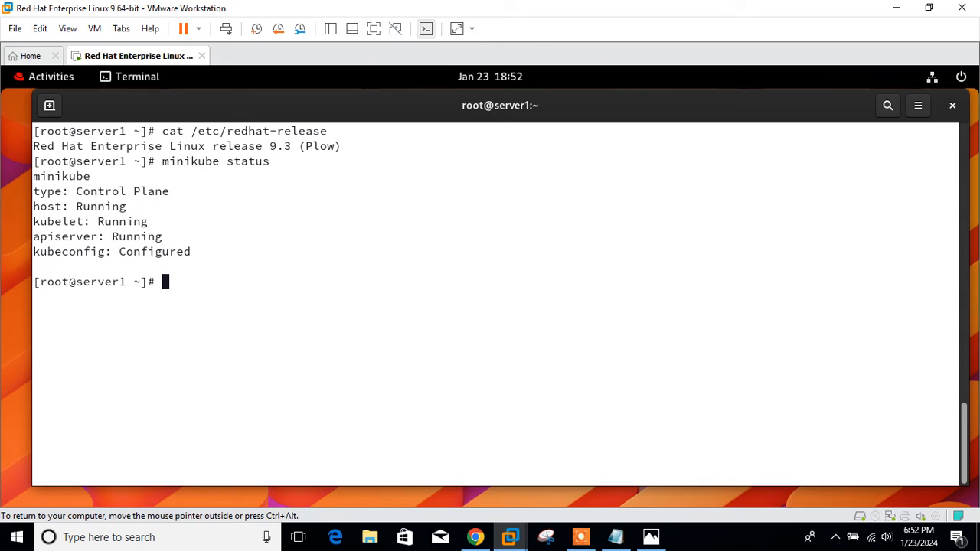
List the cluster nodes and the pods in the default namespace with kubectl.
{"action": "type", "text": "kubectl"}
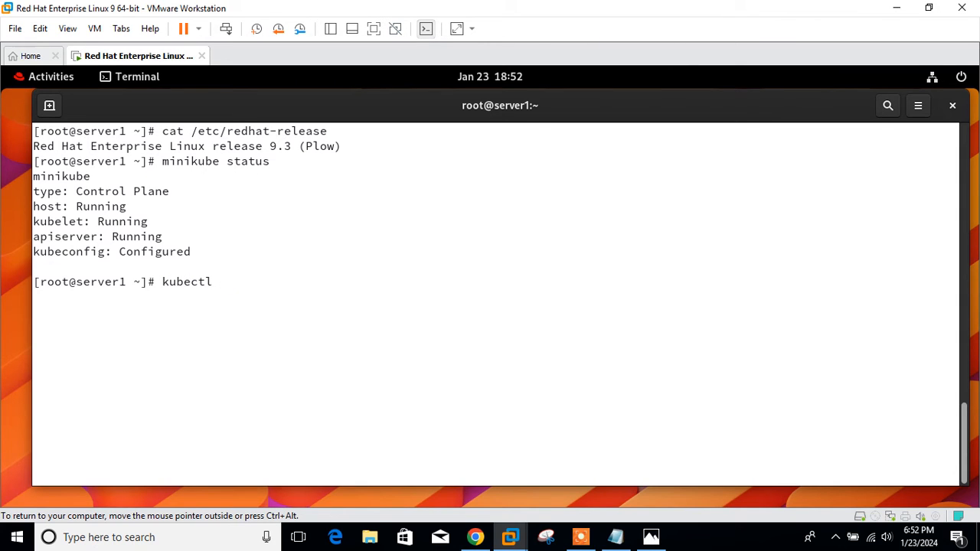
{"action": "key", "text": "Return"}
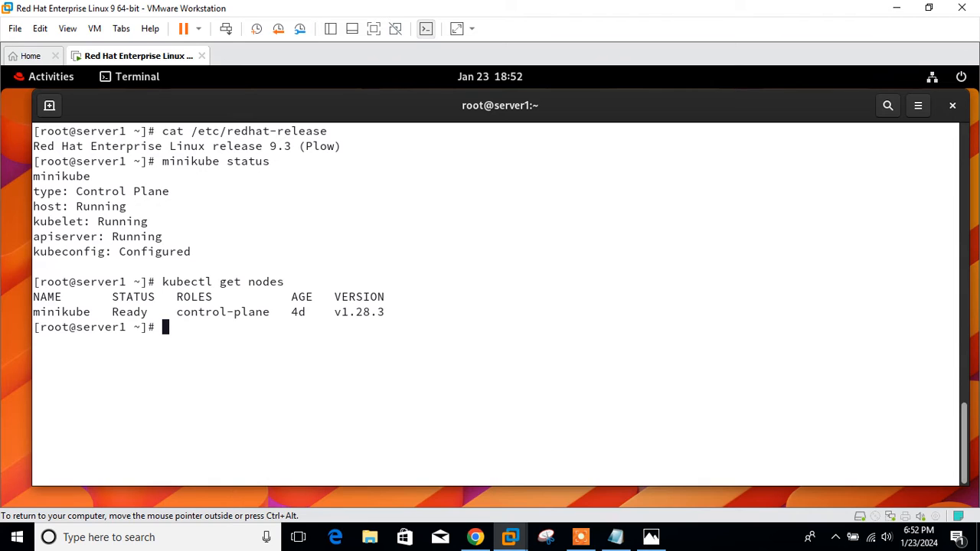
{"action": "type", "text": "kubectl get no"}
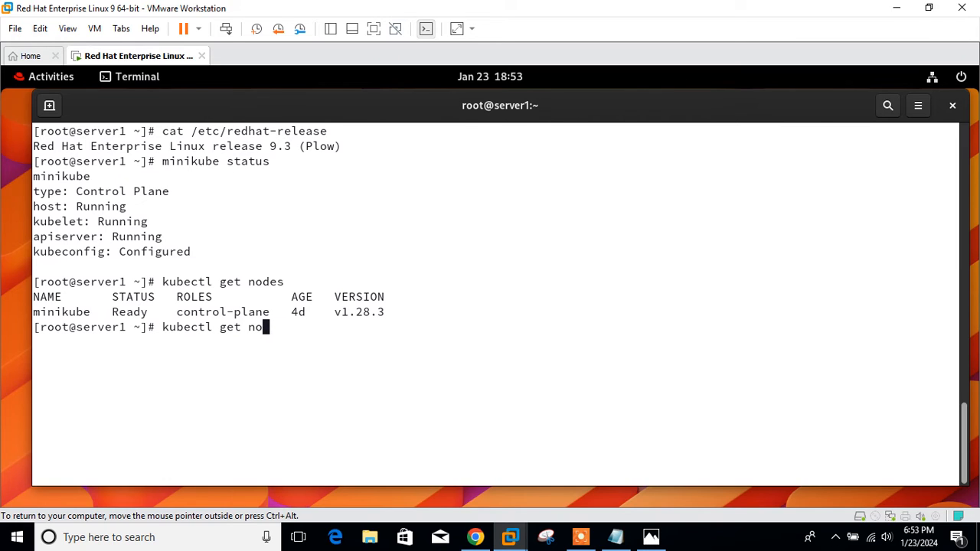
{"action": "key", "text": "Return"}
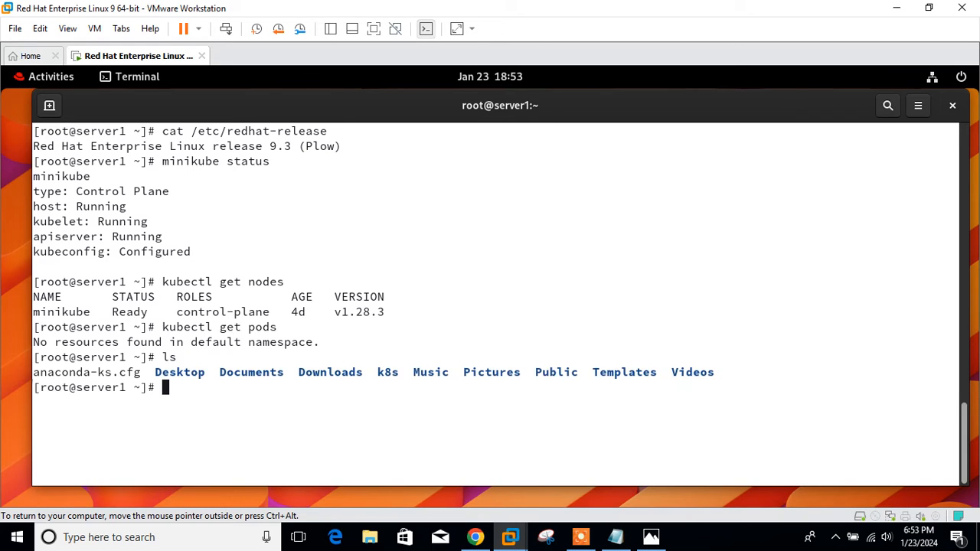
Move into the k8s folder and list all its files including hidden ones.
{"action": "type", "text": "cd"}
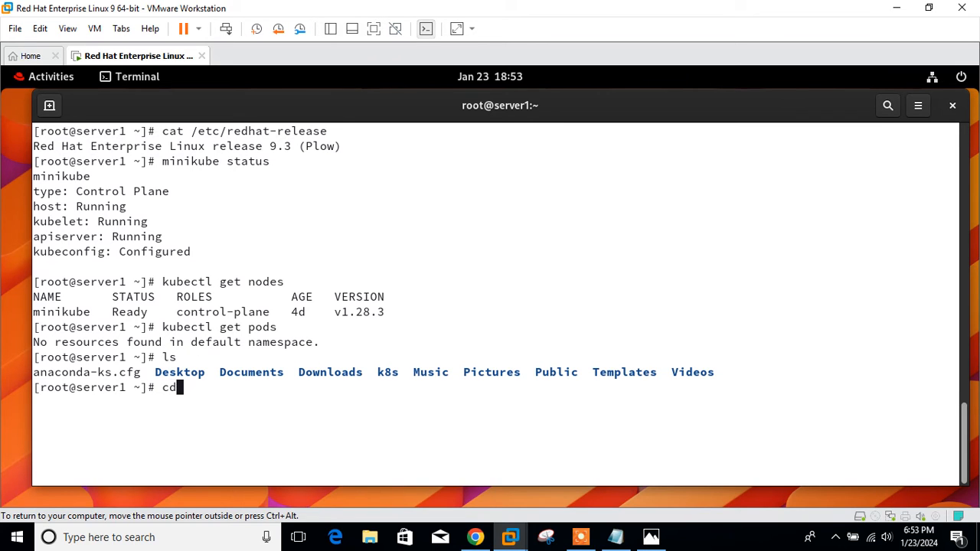
{"action": "key", "text": "Return"}
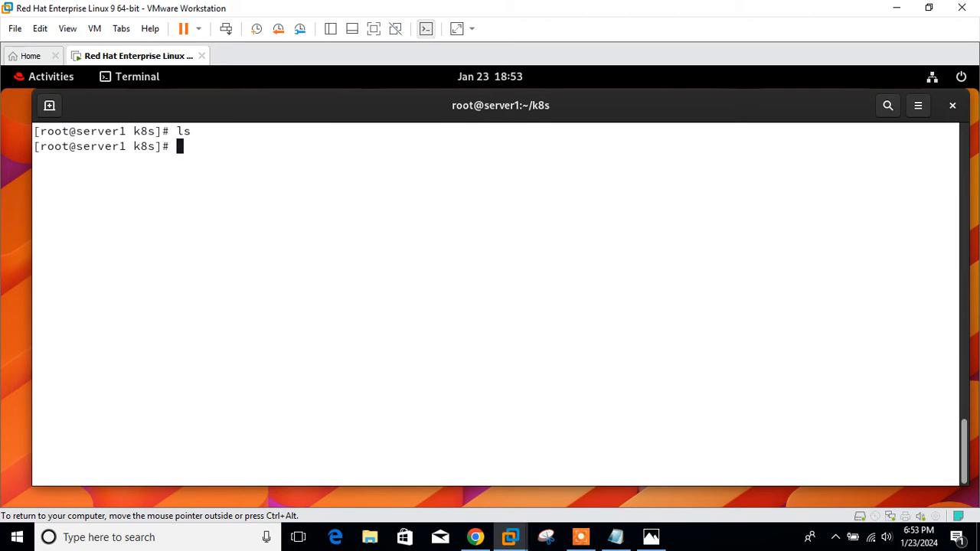
{"action": "type", "text": "ls ls"}
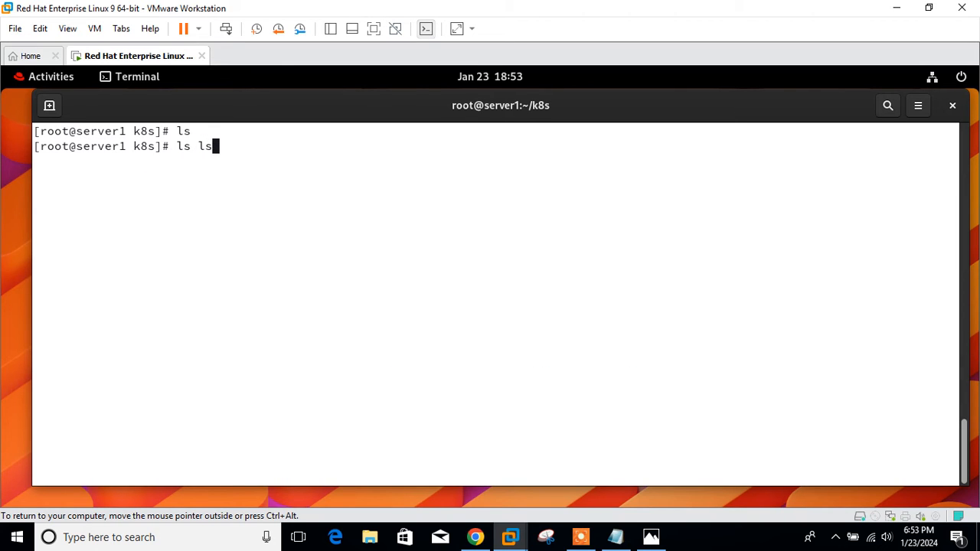
{"action": "key", "text": "BackSpace"}
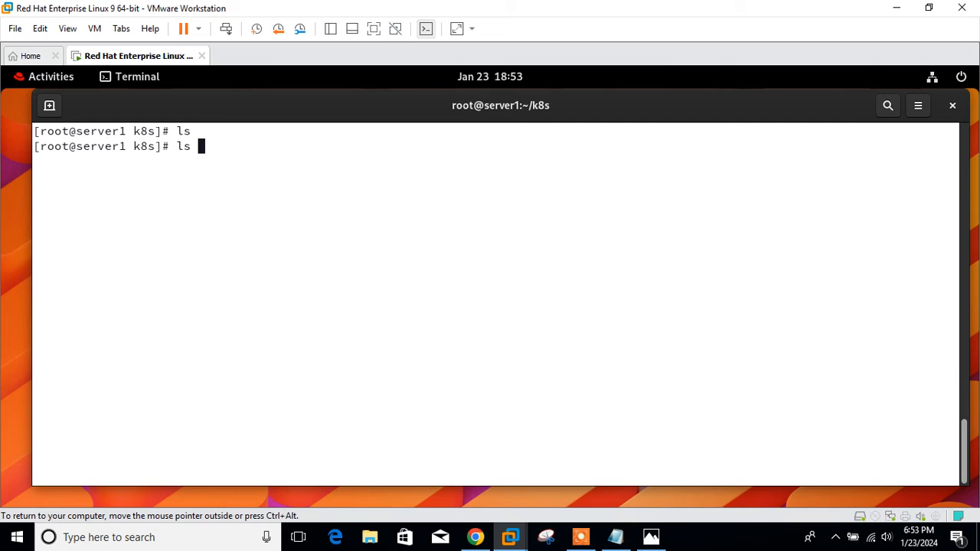
{"action": "type", "text": " -a"}
{"action": "key", "text": "Return"}
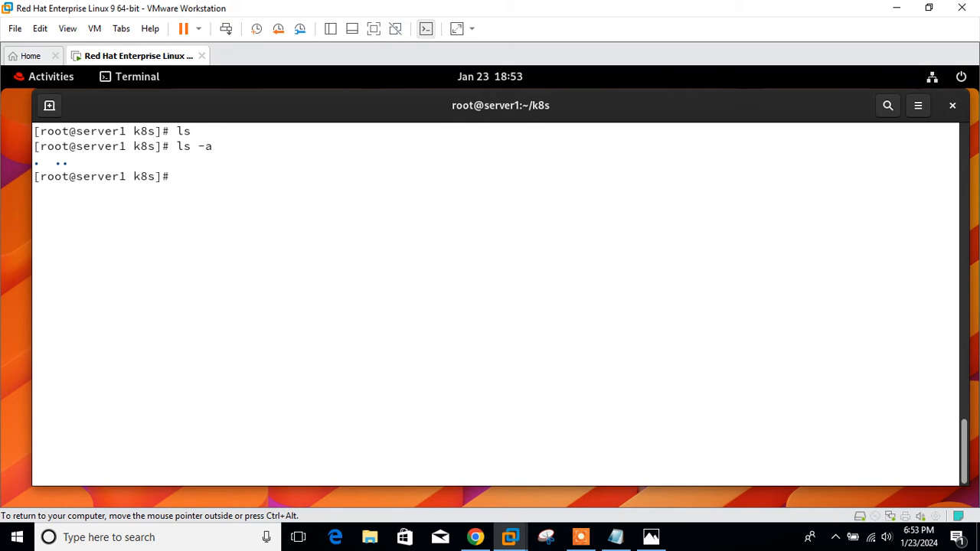
Create a new multi-pod.yml file in vim.
{"action": "type", "text": "vim"}
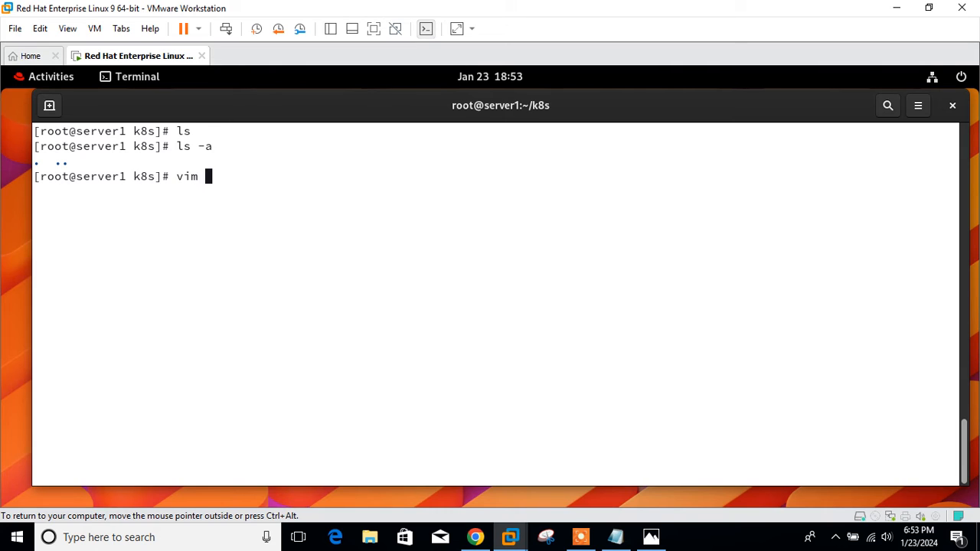
{"action": "type", "text": "multi"}
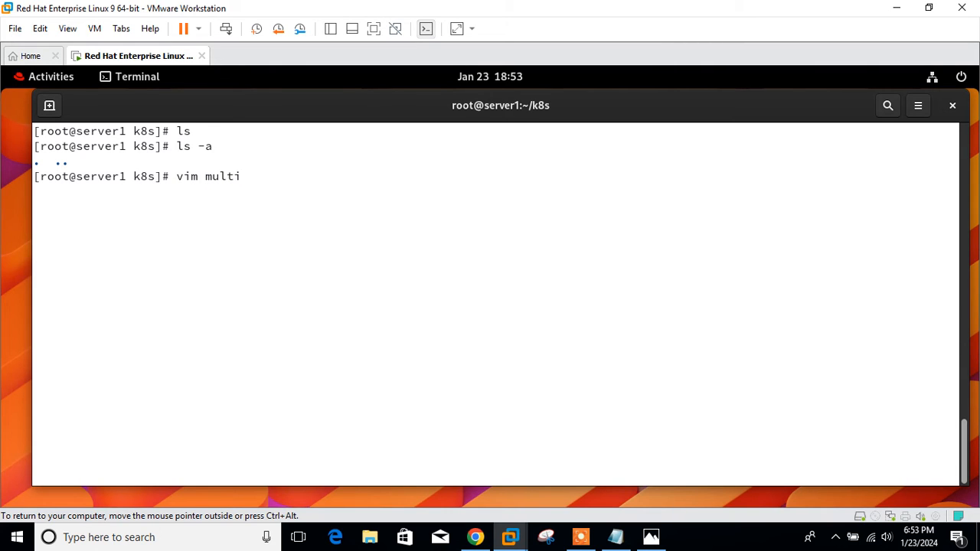
{"action": "type", "text": "-pod"}
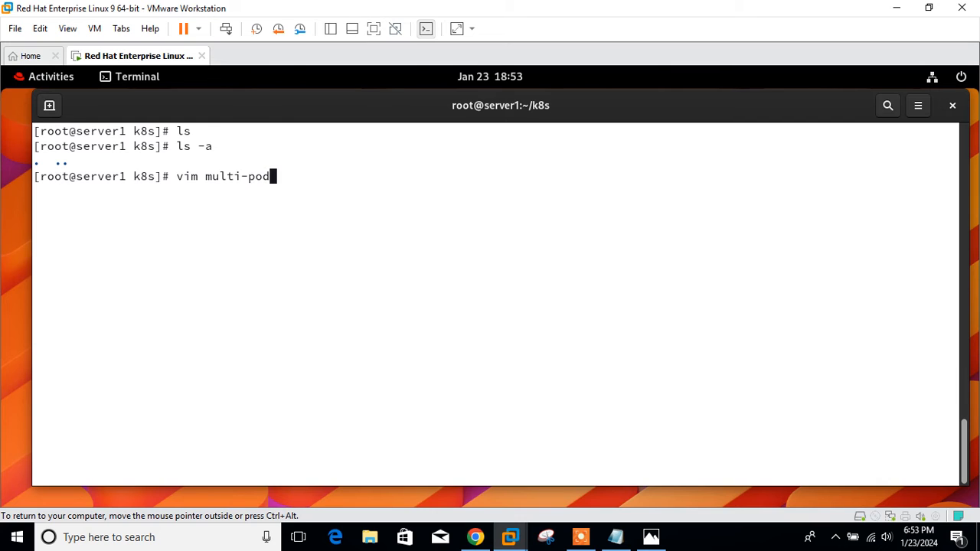
{"action": "key", "text": "Return"}
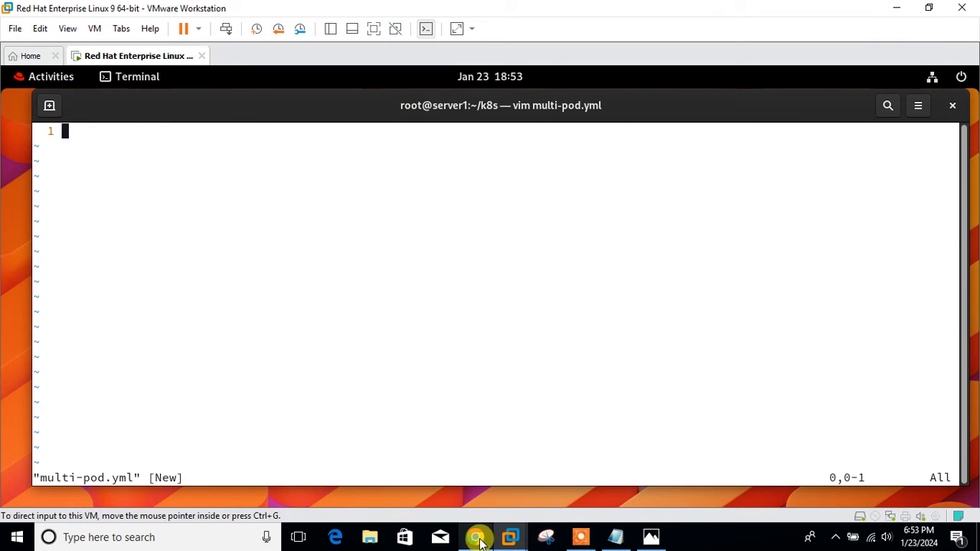
Scroll the tutorial to the full nginx-and-debian Pod YAML, then return to the blank file in the terminal.
{"action": "left_click", "coordinate": [475, 535]}
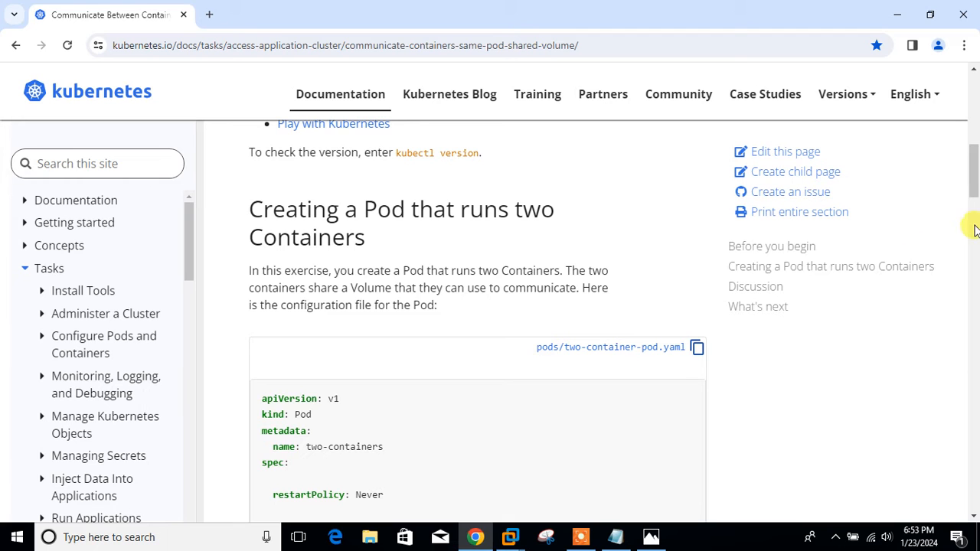
{"action": "scroll", "scroll_direction": "down", "scroll_amount": 3}
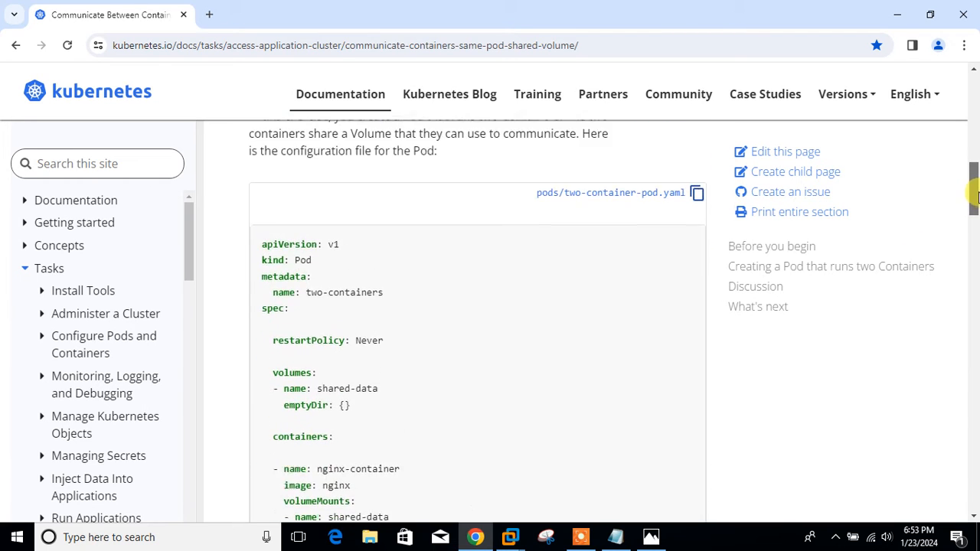
{"action": "scroll", "scroll_direction": "up", "scroll_amount": 3}
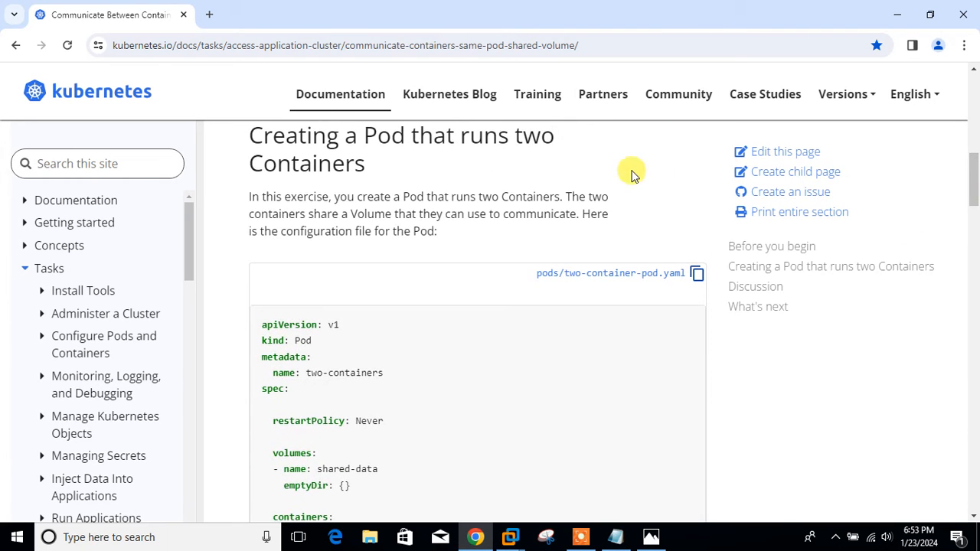
{"action": "mouse_move", "coordinate": [518, 134]}
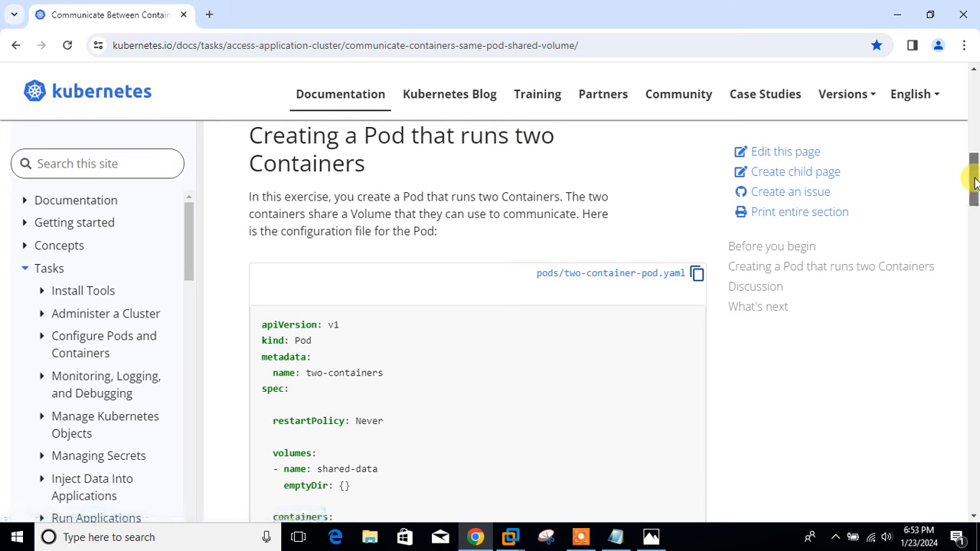
{"action": "scroll", "scroll_direction": "down", "scroll_amount": 3}
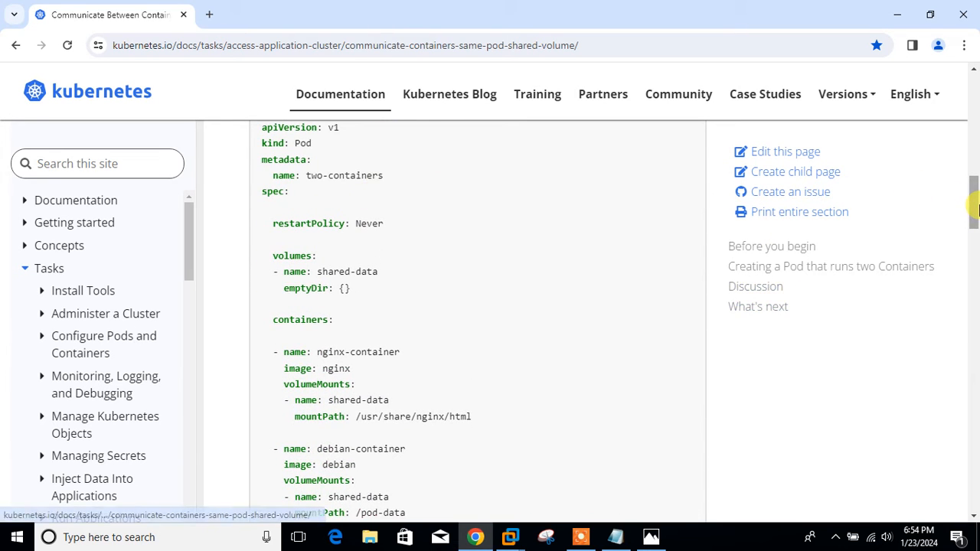
{"action": "scroll", "scroll_direction": "down", "scroll_amount": 3}
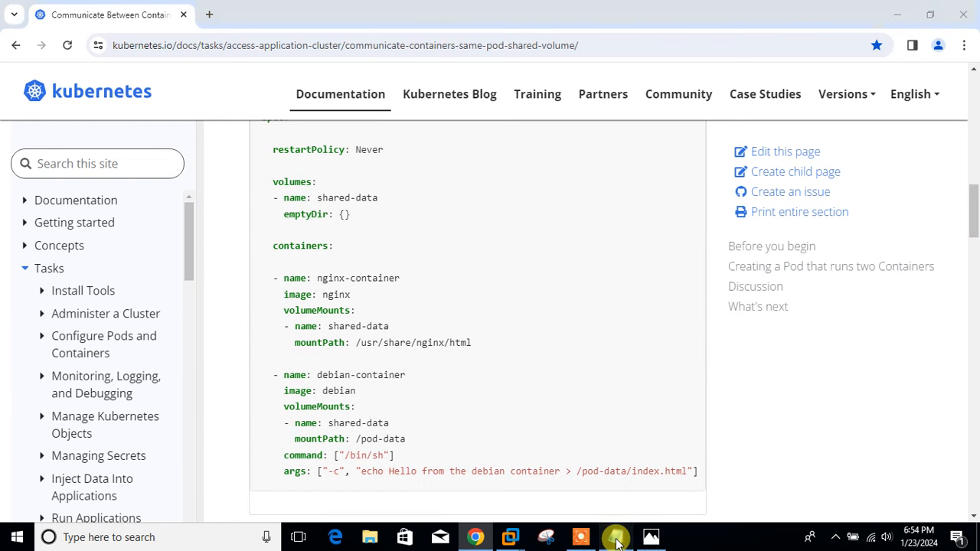
{"action": "left_click", "coordinate": [616, 535]}
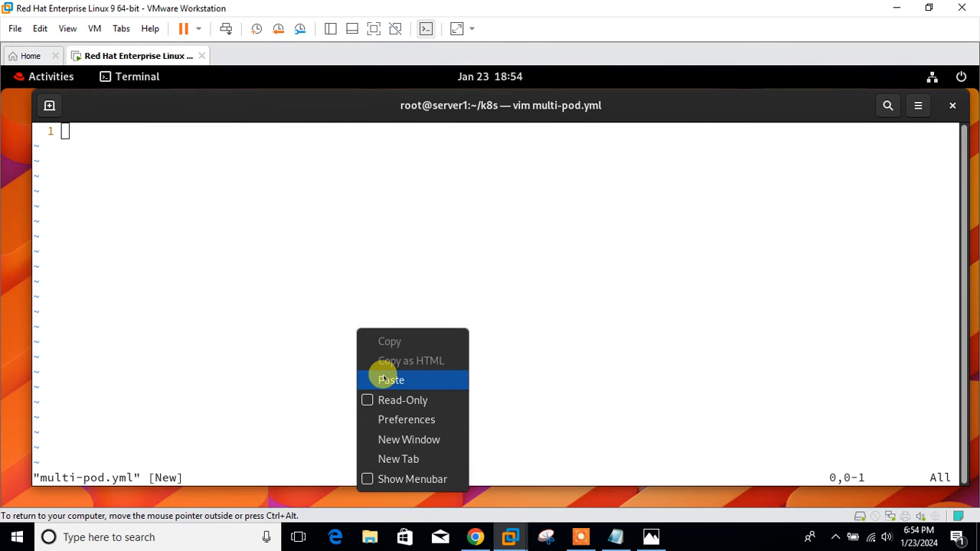
Paste the multipod manifest into multi-pod.yml and jump back to its first line.
{"action": "left_click", "coordinate": [392, 380]}
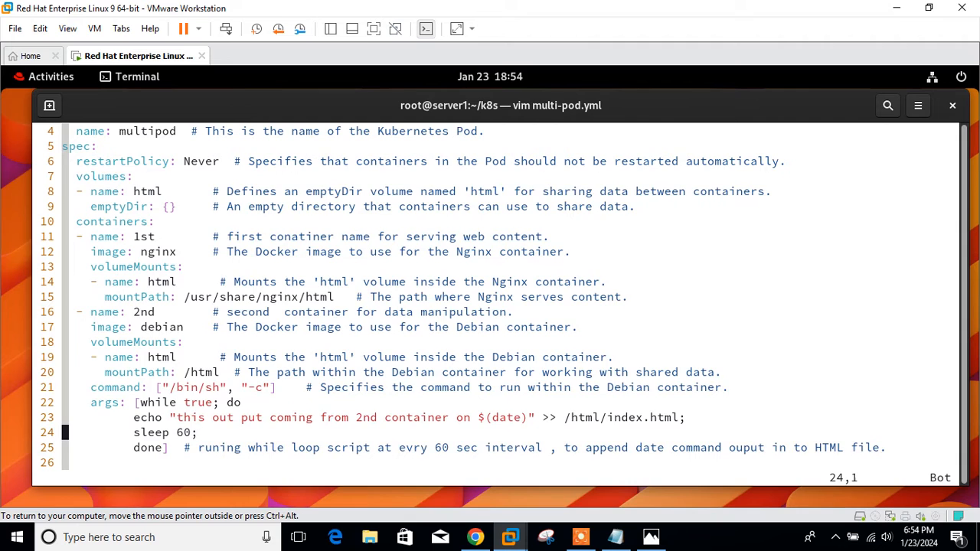
{"action": "key", "text": "gg"}
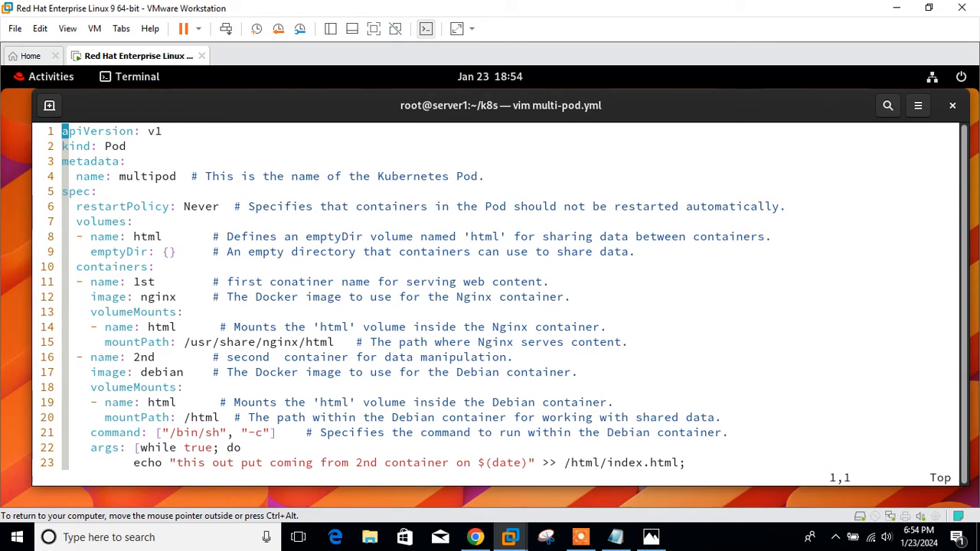
{"action": "mouse_move", "coordinate": [117, 186]}
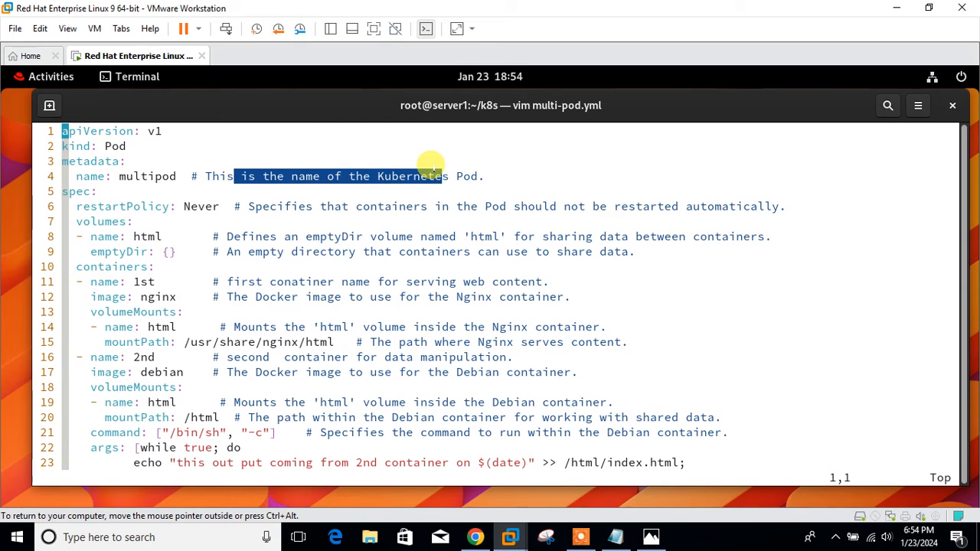
{"action": "mouse_move", "coordinate": [58, 215]}
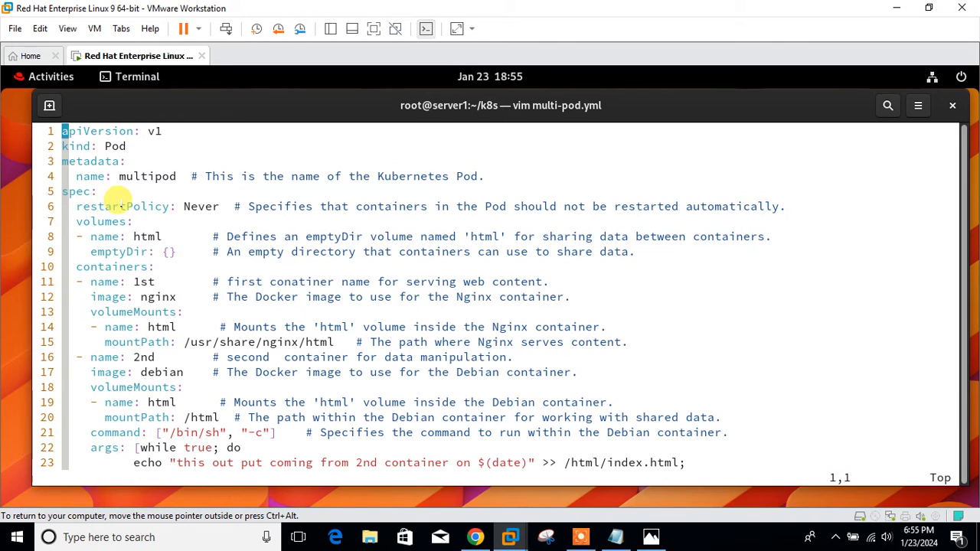
{"action": "double_click", "coordinate": [122, 205]}
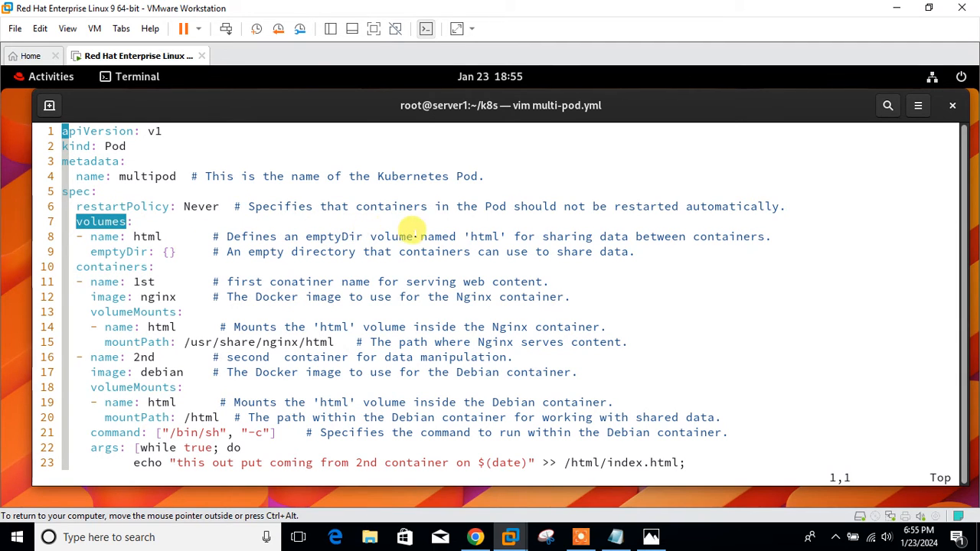
{"action": "mouse_move", "coordinate": [436, 236]}
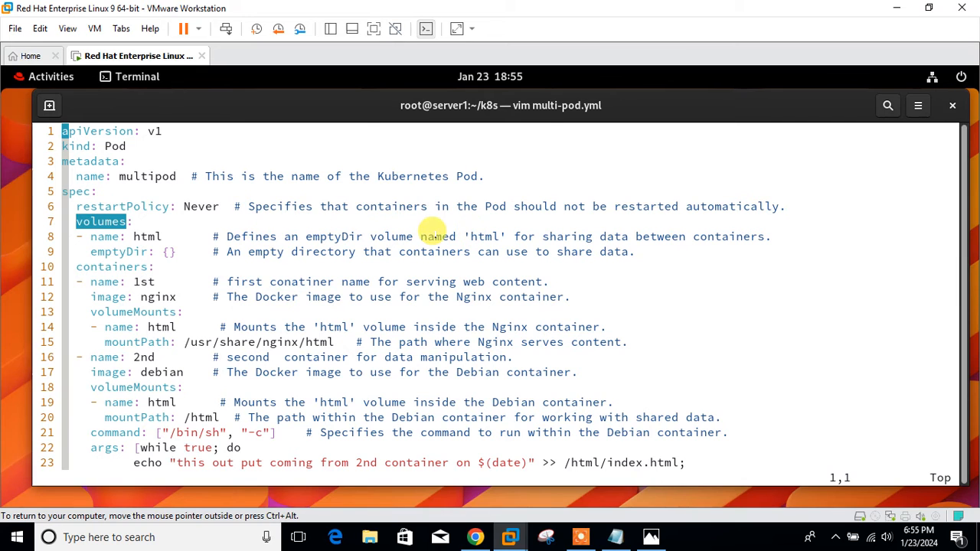
{"action": "mouse_move", "coordinate": [440, 236]}
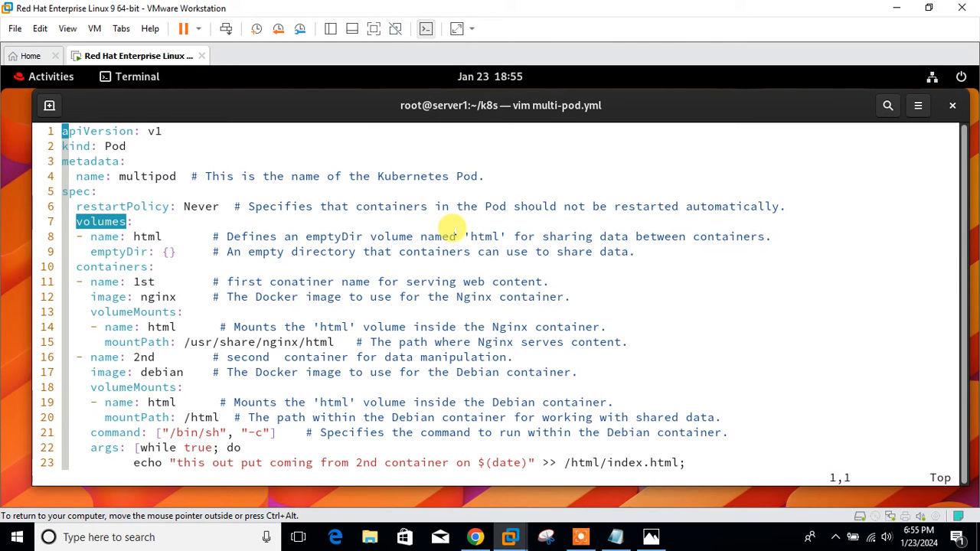
{"action": "mouse_move", "coordinate": [519, 236]}
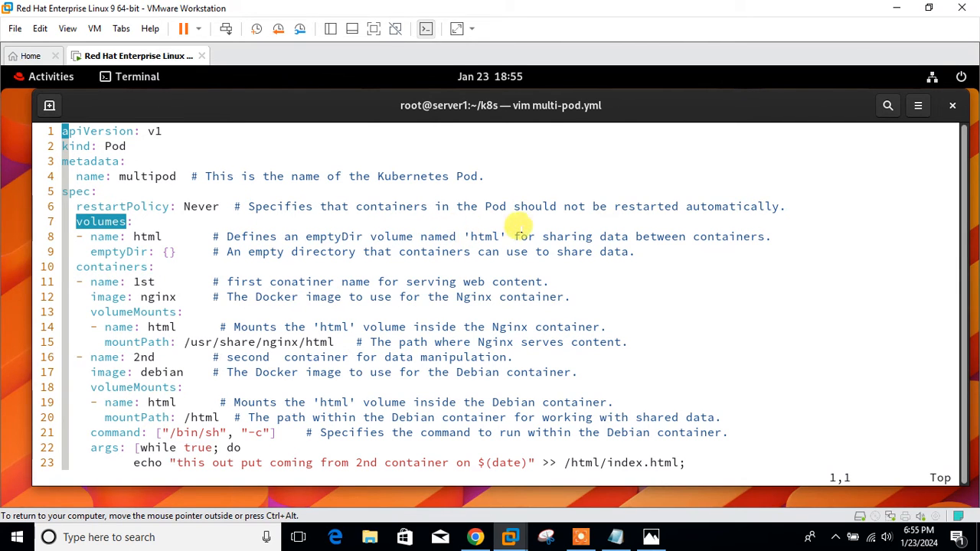
{"action": "mouse_move", "coordinate": [660, 236]}
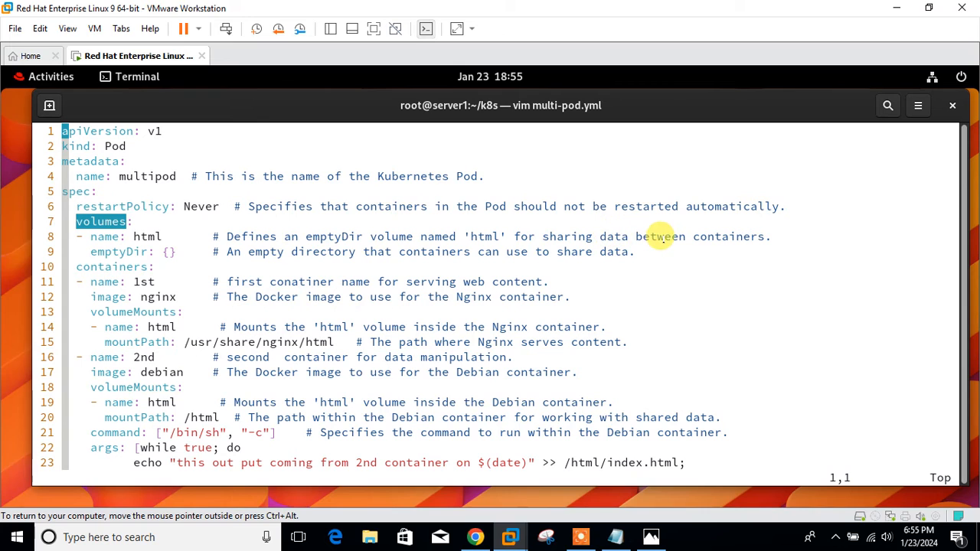
{"action": "mouse_move", "coordinate": [441, 236]}
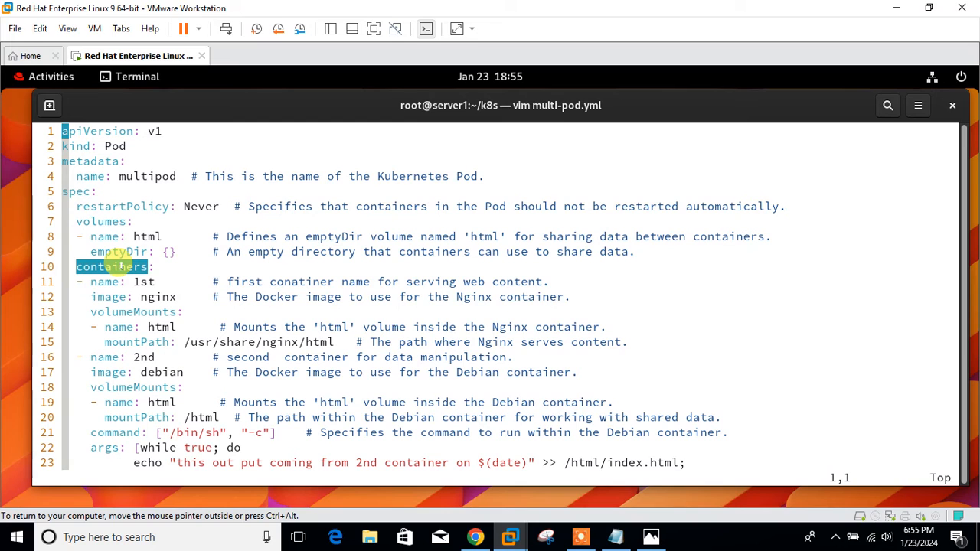
{"action": "mouse_move", "coordinate": [218, 272]}
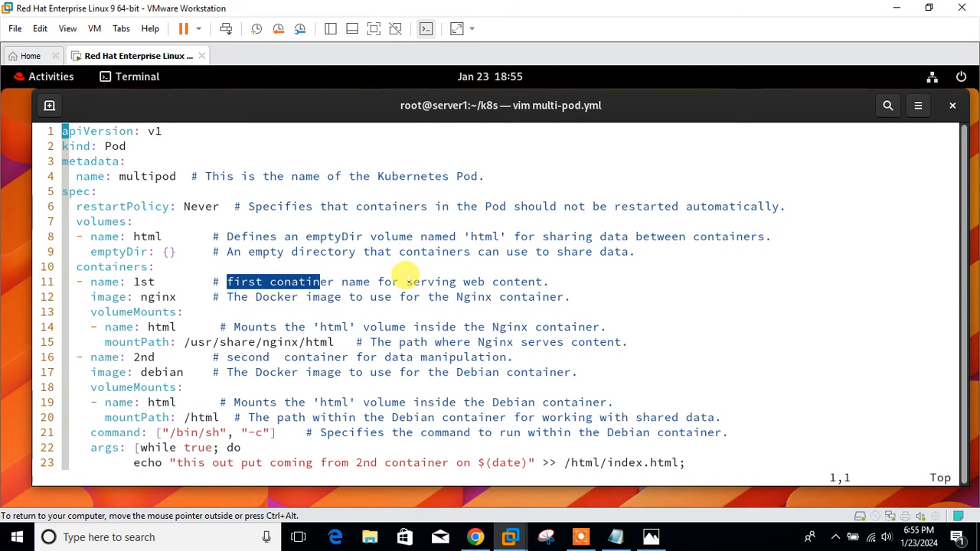
{"action": "mouse_move", "coordinate": [131, 281]}
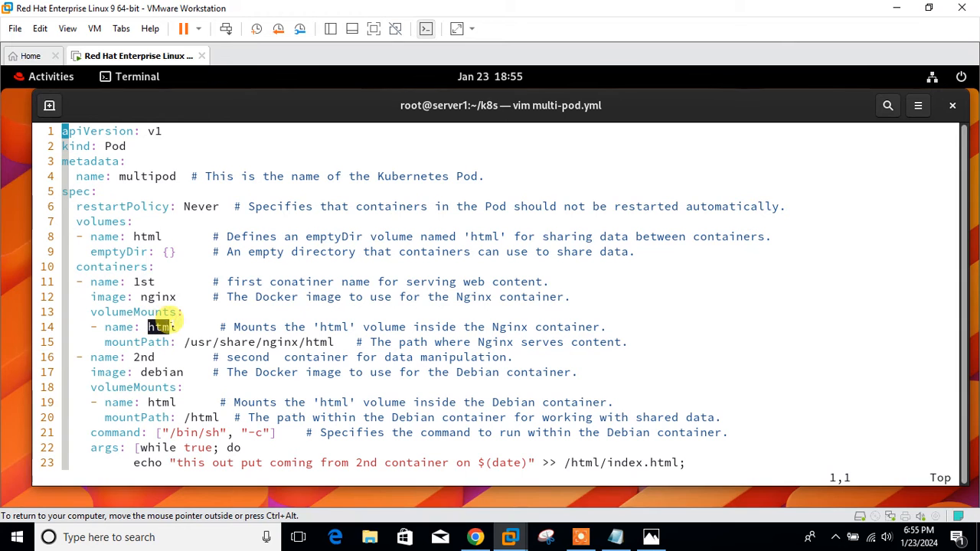
{"action": "mouse_move", "coordinate": [419, 319]}
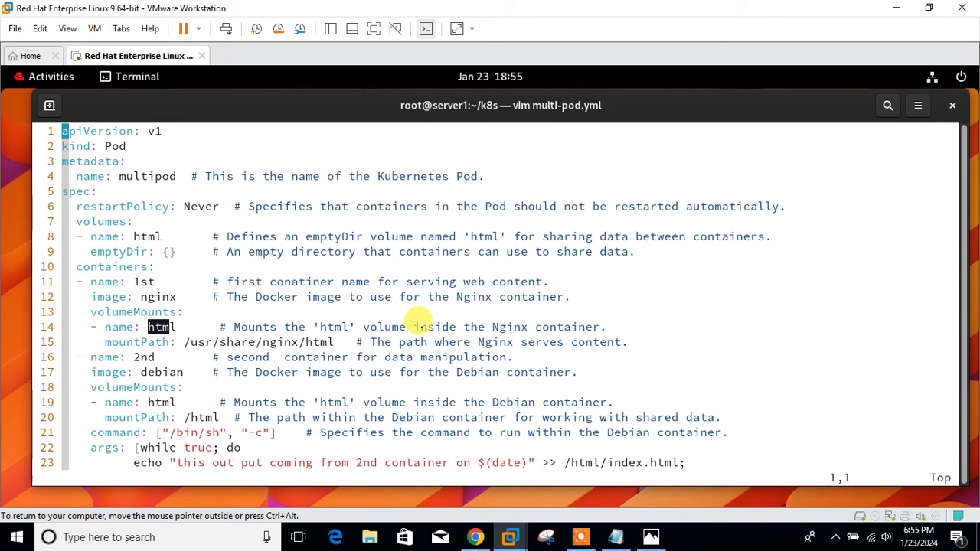
{"action": "mouse_move", "coordinate": [186, 341]}
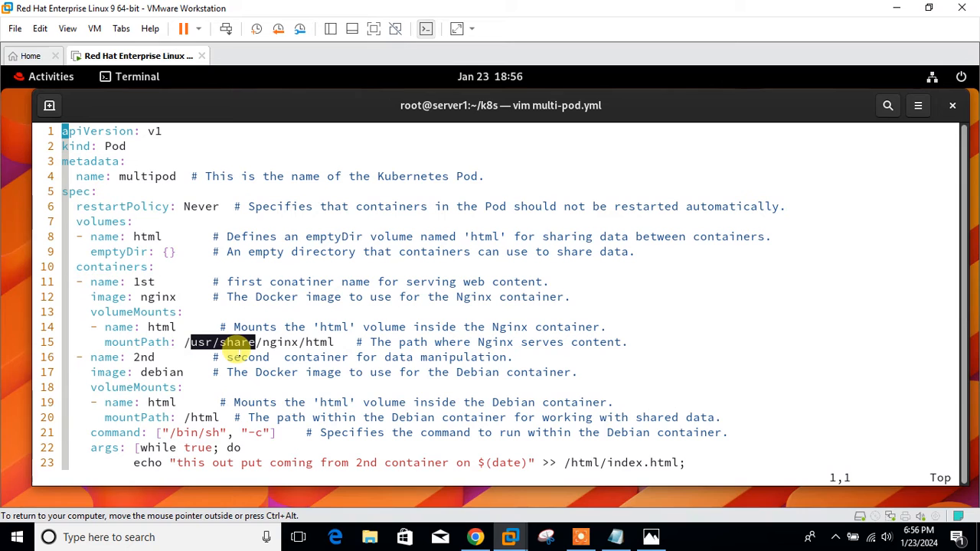
{"action": "mouse_move", "coordinate": [377, 357]}
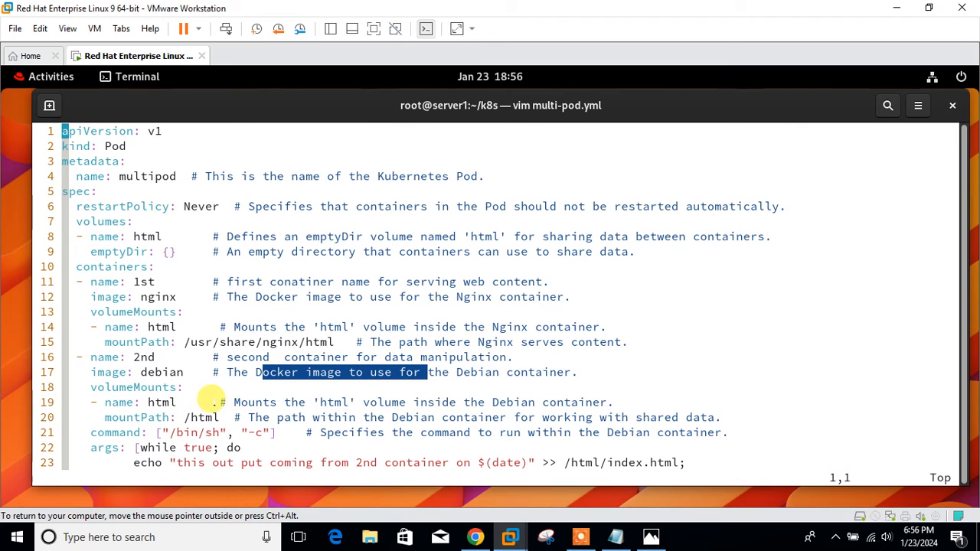
{"action": "mouse_move", "coordinate": [395, 398]}
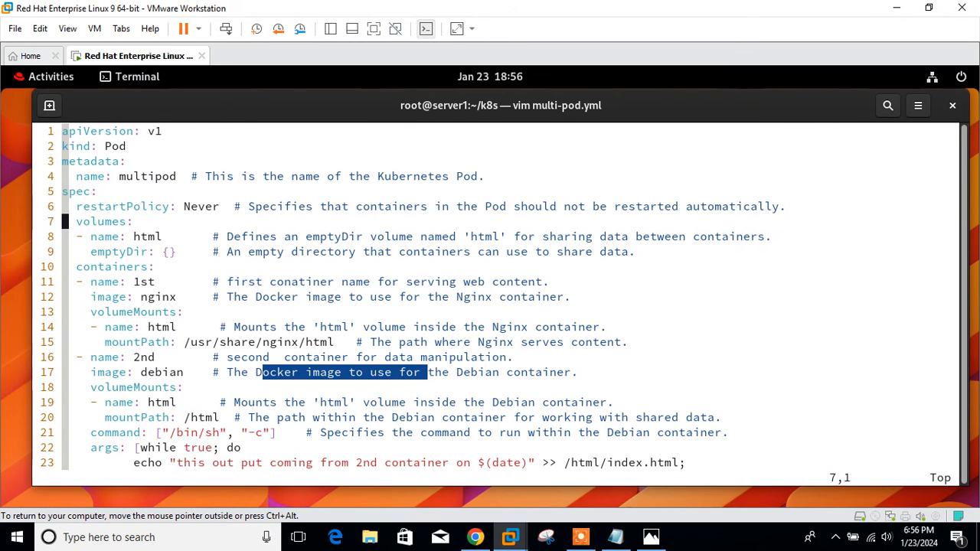
{"action": "scroll", "scroll_direction": "down", "scroll_amount": 3}
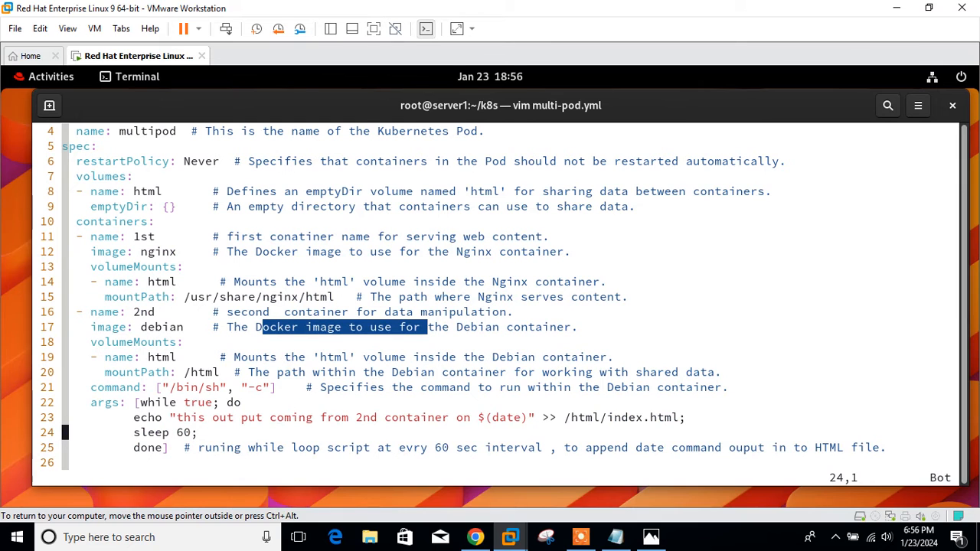
{"action": "mouse_move", "coordinate": [277, 297]}
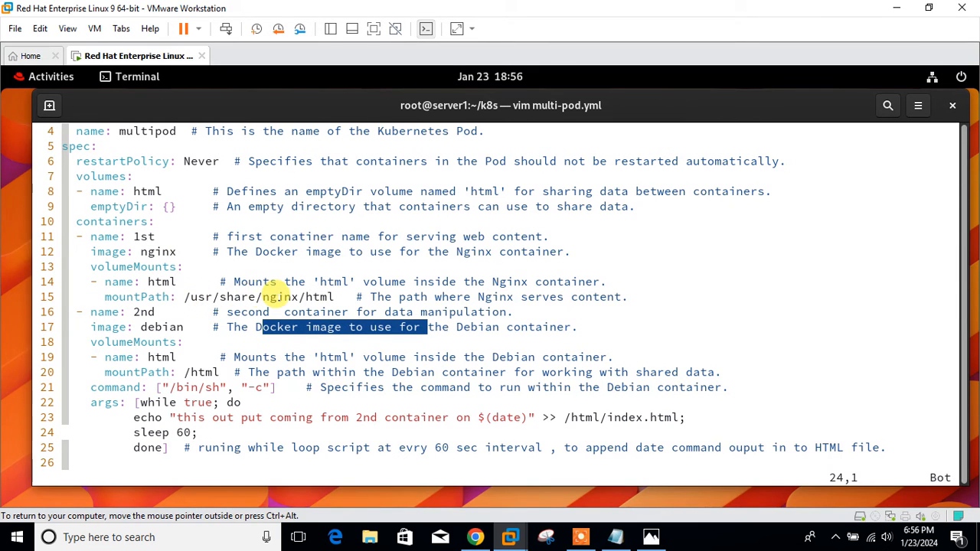
{"action": "mouse_move", "coordinate": [161, 356]}
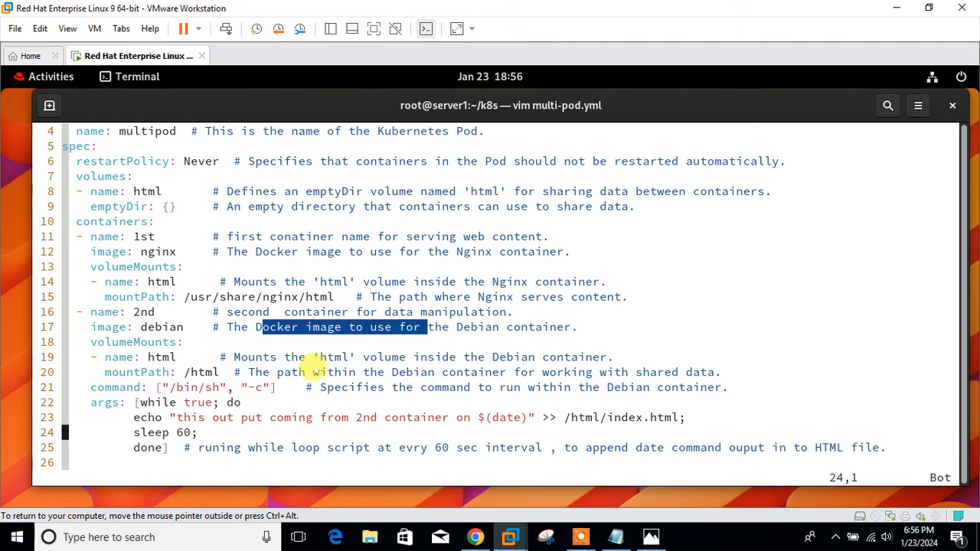
{"action": "mouse_move", "coordinate": [539, 380]}
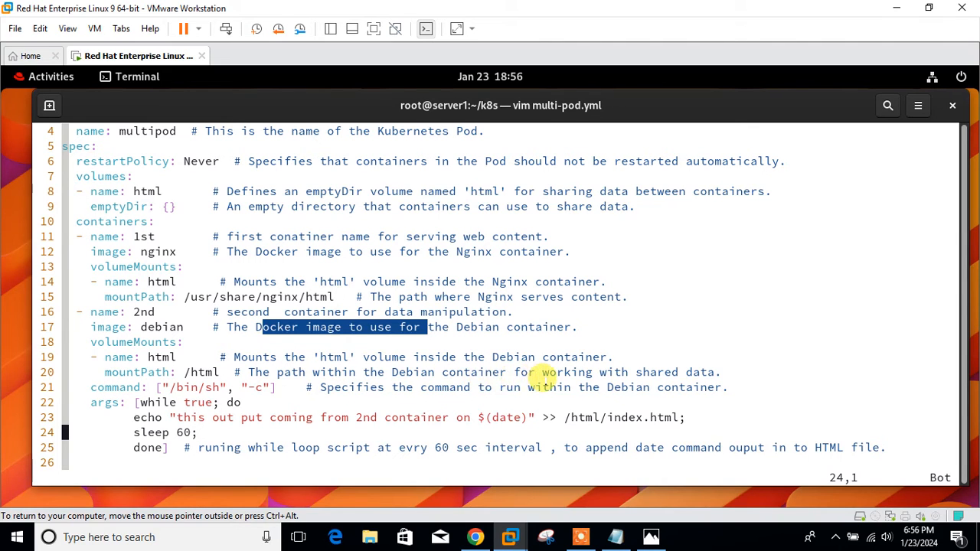
{"action": "mouse_move", "coordinate": [182, 432]}
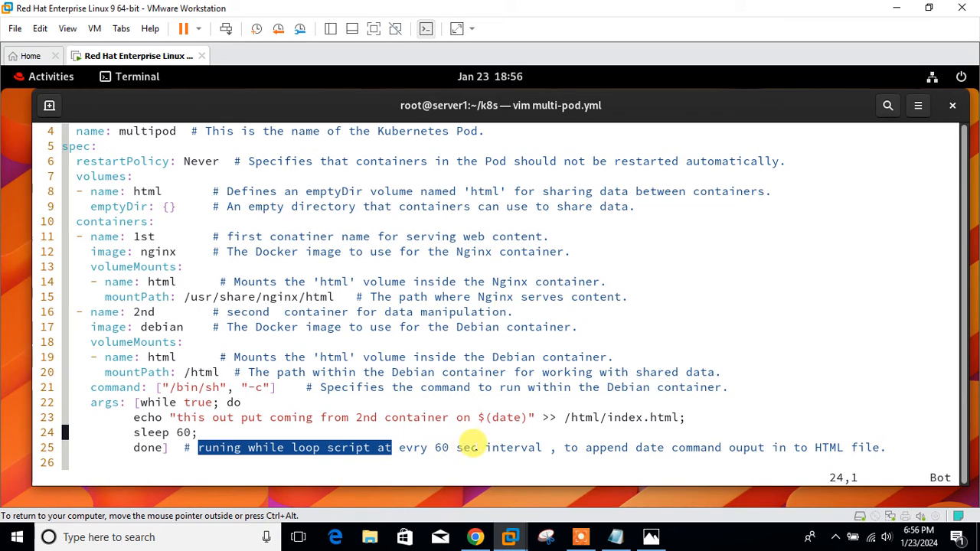
{"action": "mouse_move", "coordinate": [696, 447]}
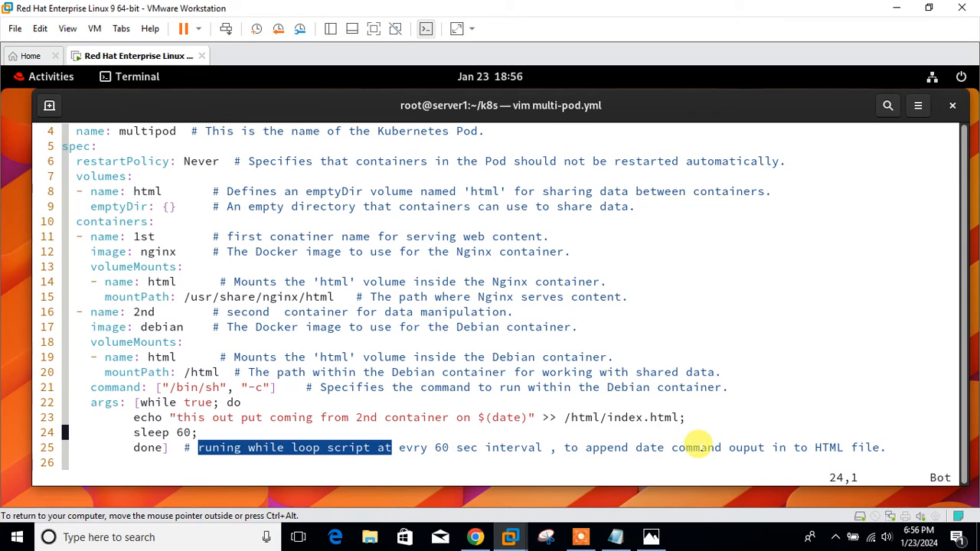
{"action": "mouse_move", "coordinate": [288, 406]}
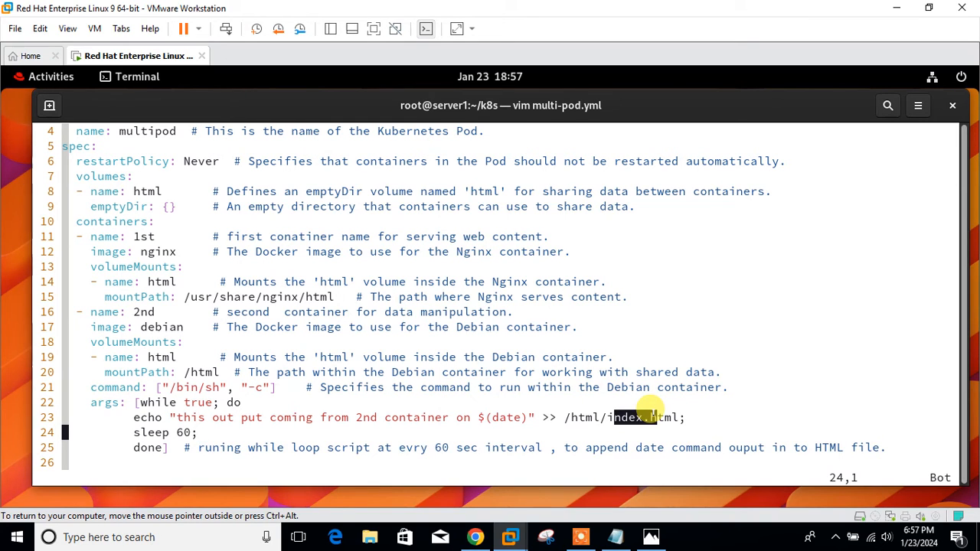
Save the manifest and create pod/multipod with kubectl apply.
{"action": "key", "text": "Z"}
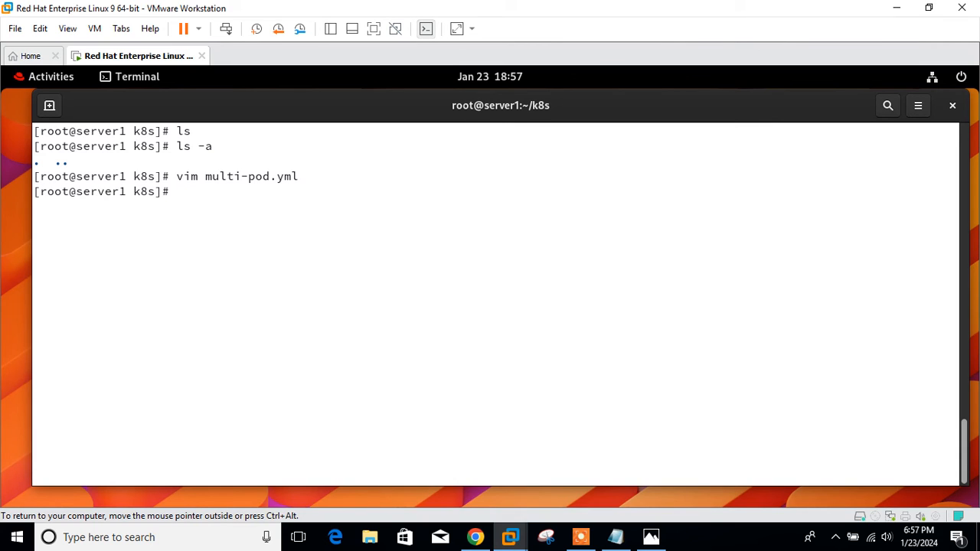
{"action": "type", "text": "kuub"}
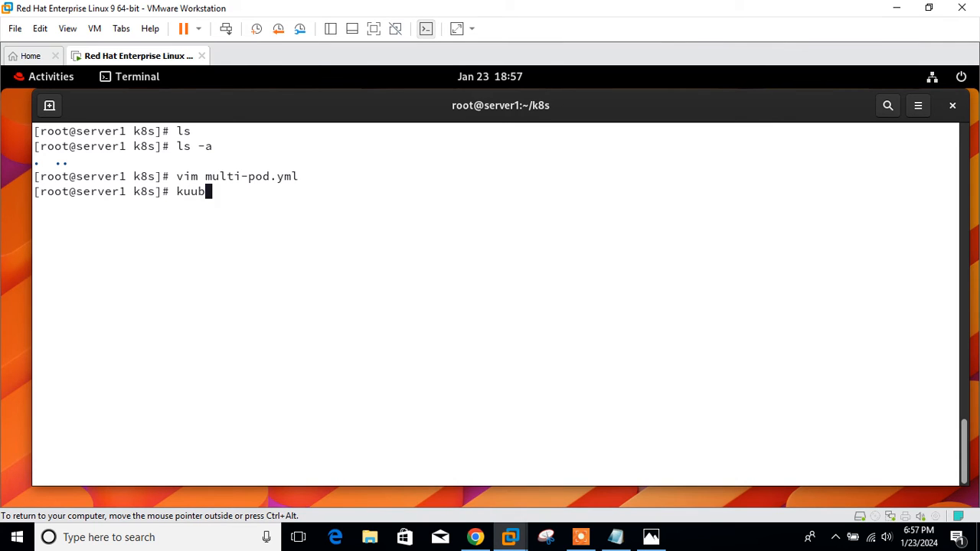
{"action": "key", "text": "BackSpace"}
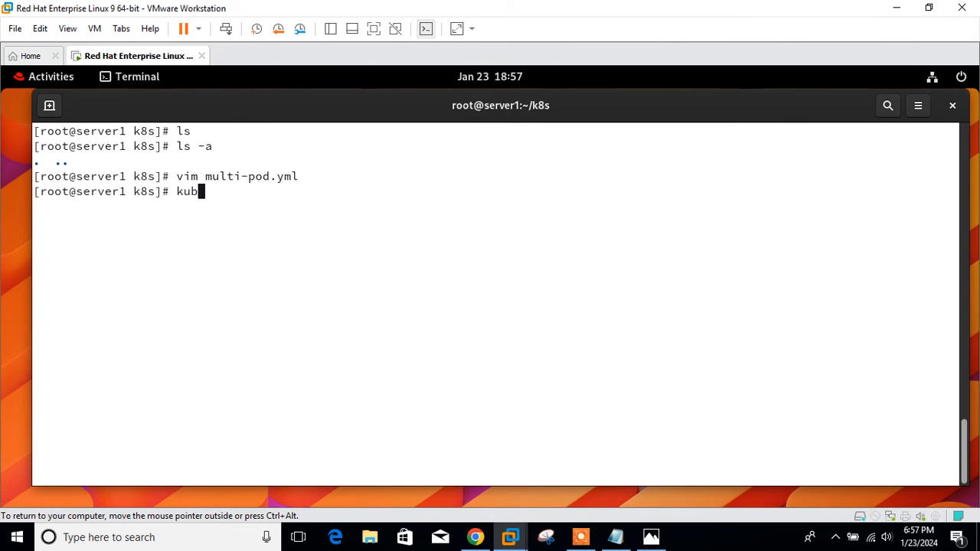
{"action": "type", "text": "ectl applu"}
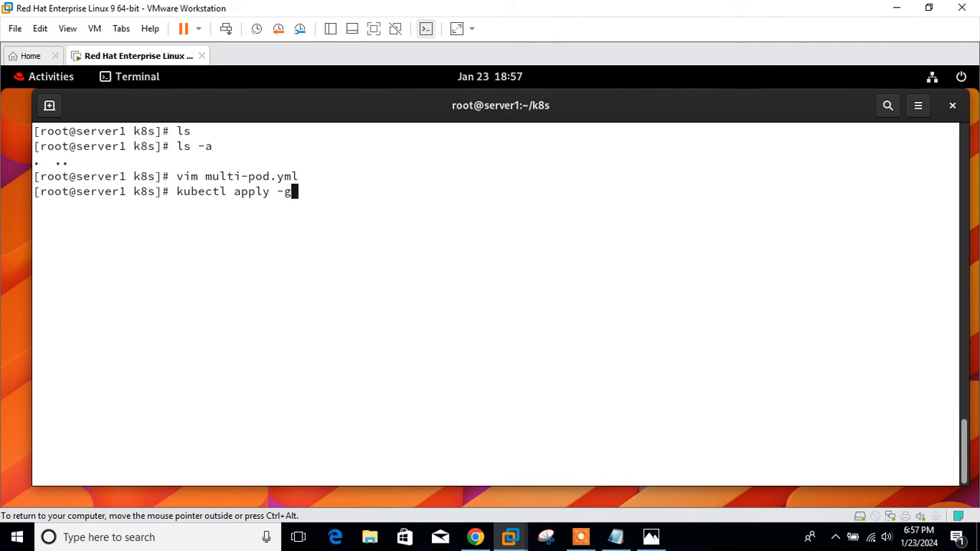
{"action": "type", "text": "f multi-pod.yml"}
{"action": "key", "text": "Return"}
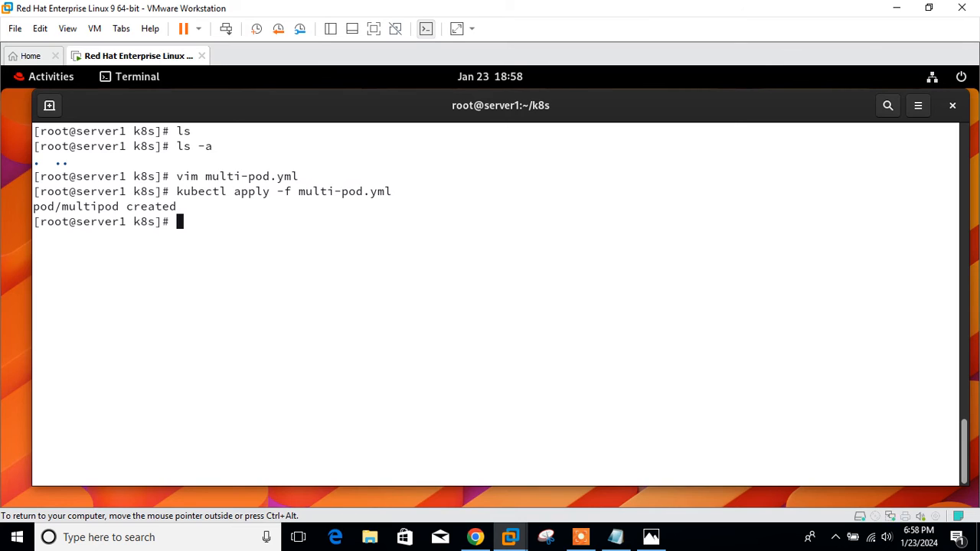
Watch the pods with kubectl get pods -o wide -w to see node and IP details.
{"action": "key", "text": "Up"}
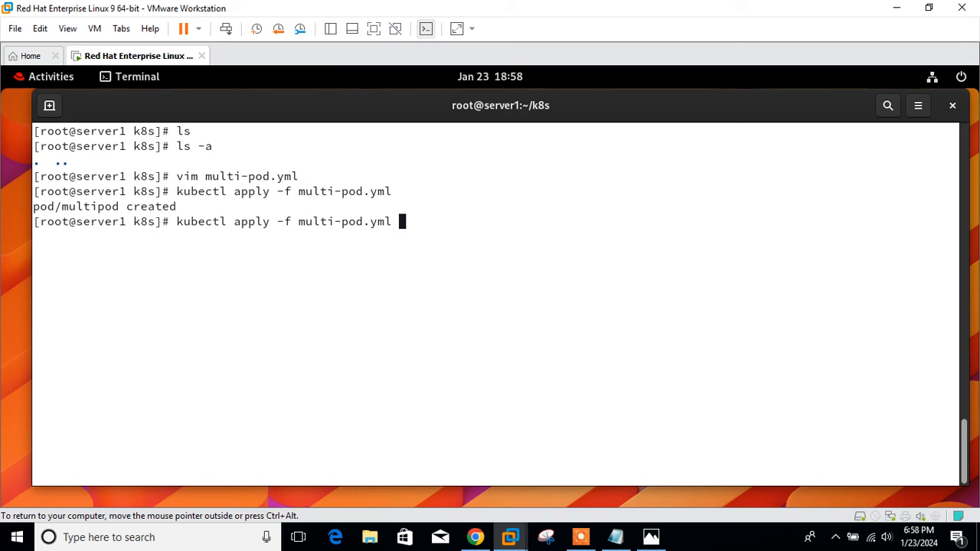
{"action": "key", "text": "BackSpace"}
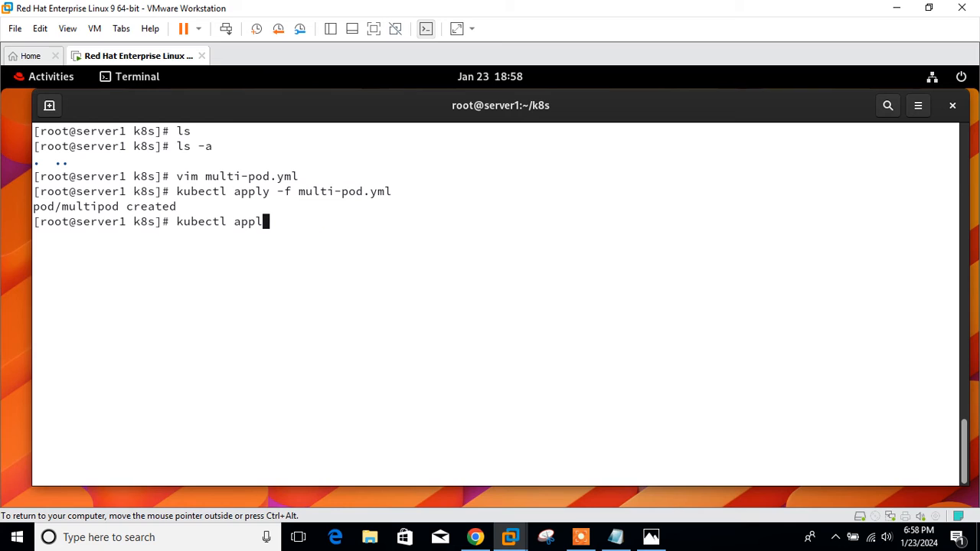
{"action": "type", "text": "get o"}
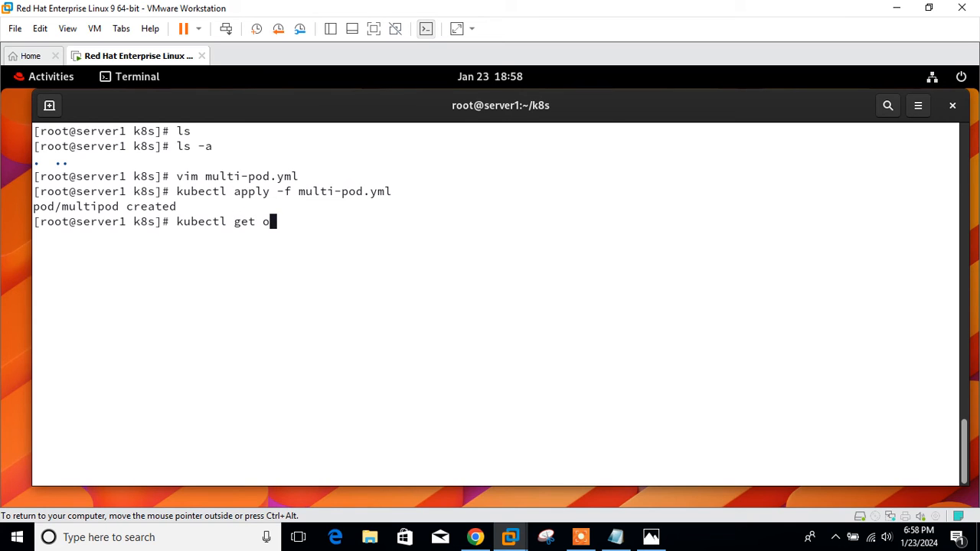
{"action": "type", "text": "ods -"}
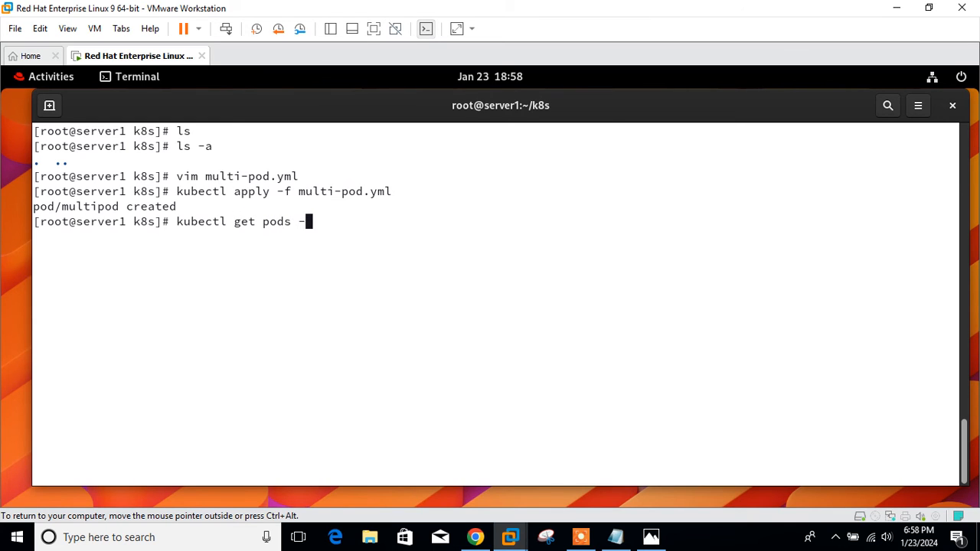
{"action": "type", "text": "o wide -w"}
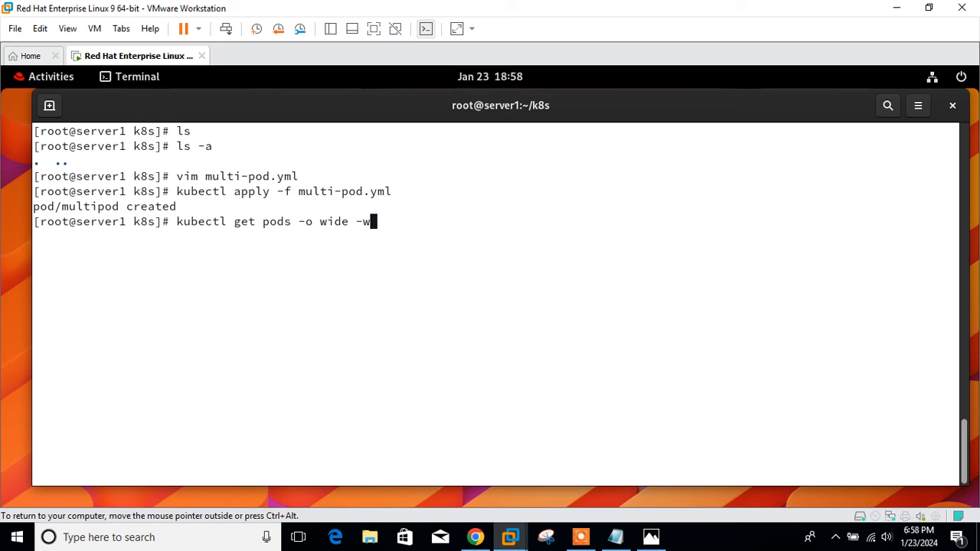
{"action": "key", "text": "Return"}
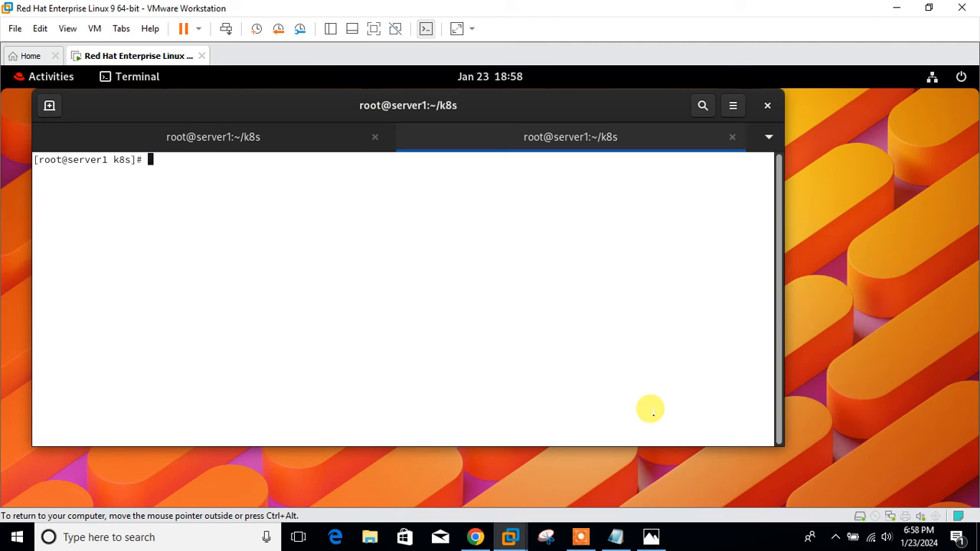
Open a minikube ssh shell and curl the pod IP 10.244.0.7 to fetch the served page.
{"action": "type", "text": "mi"}
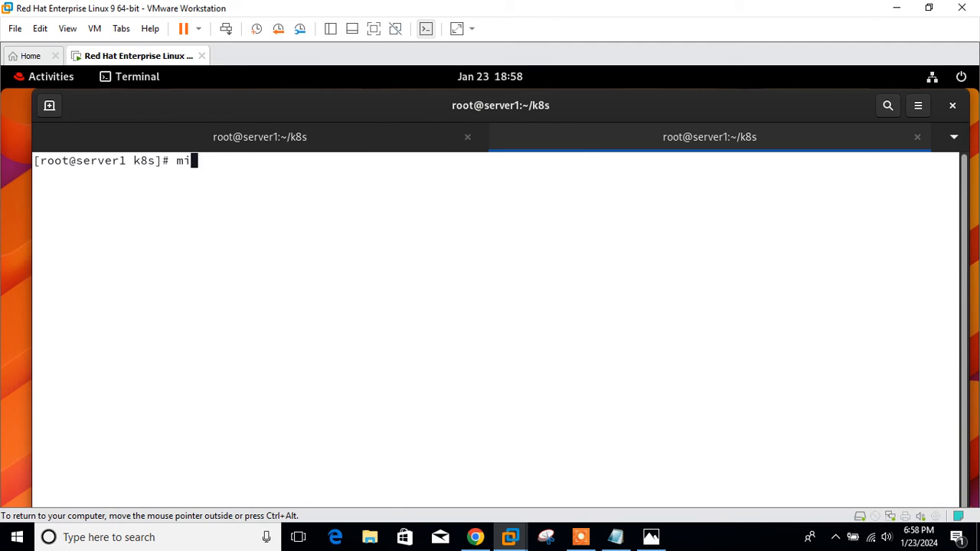
{"action": "key", "text": "Return"}
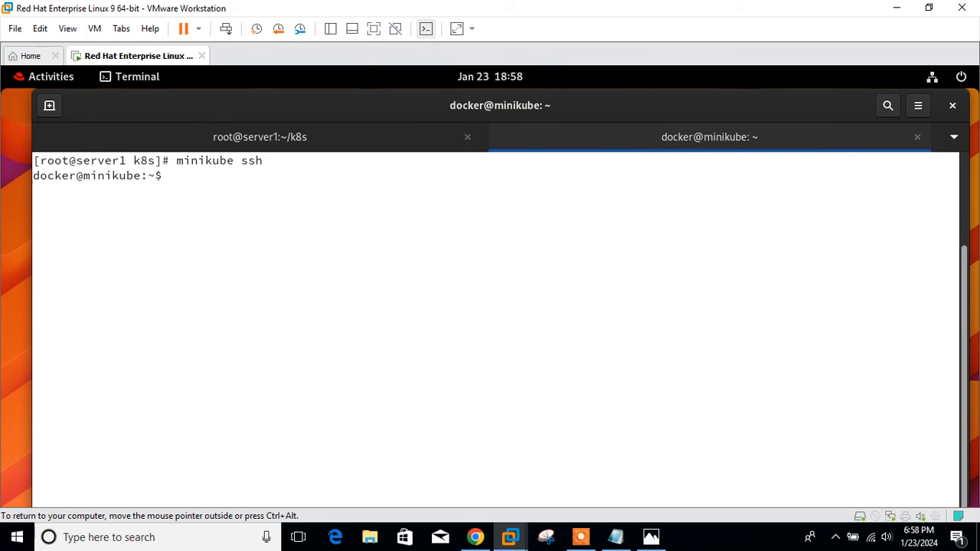
{"action": "type", "text": "cur"}
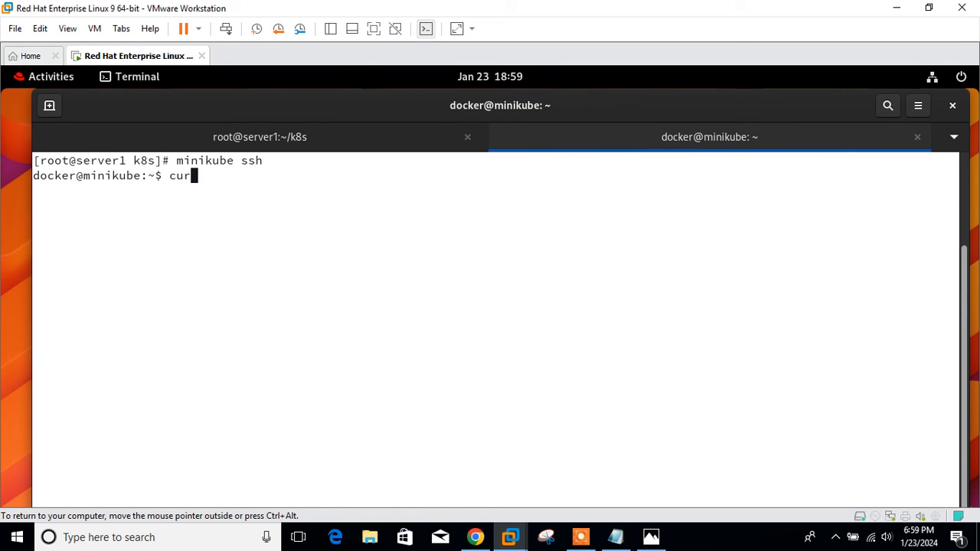
{"action": "left_click", "coordinate": [261, 136]}
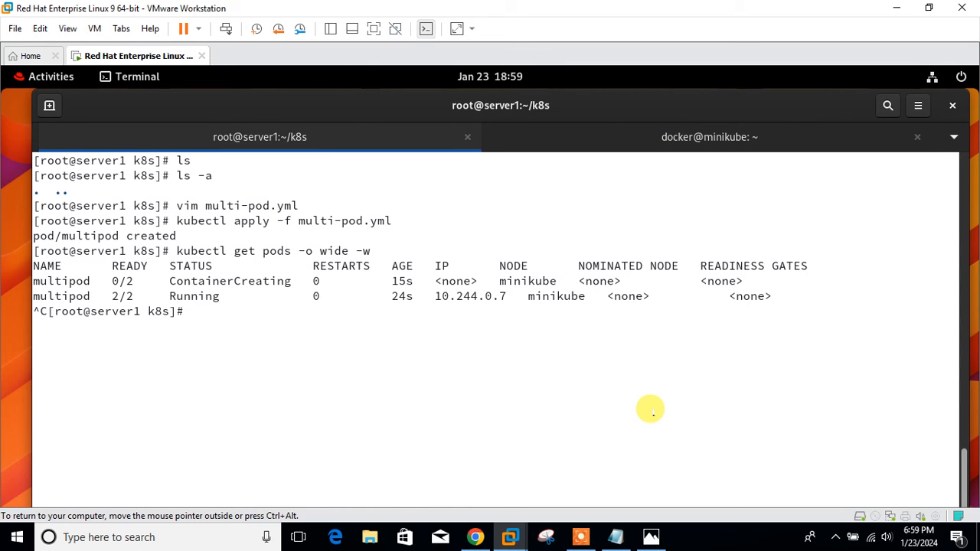
{"action": "left_click", "coordinate": [707, 136]}
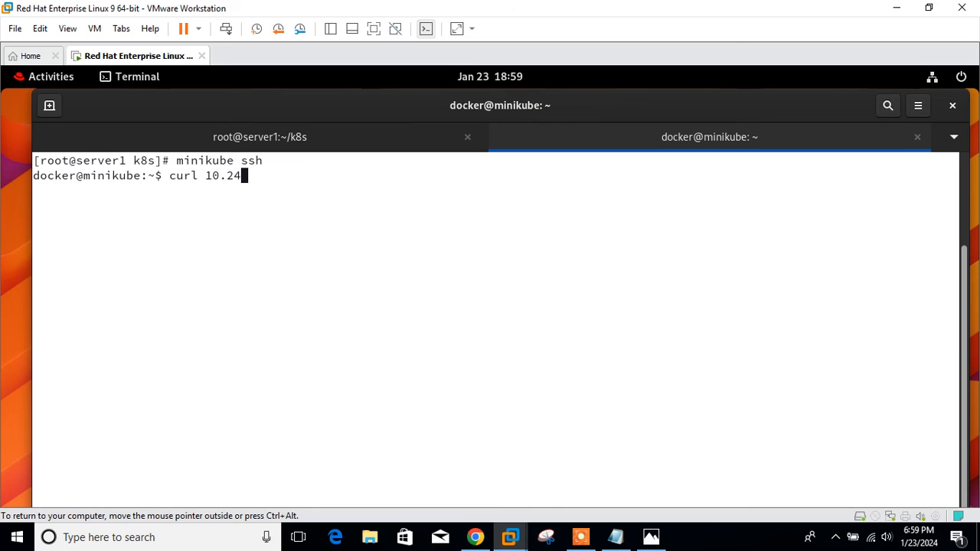
{"action": "type", "text": "4.0."}
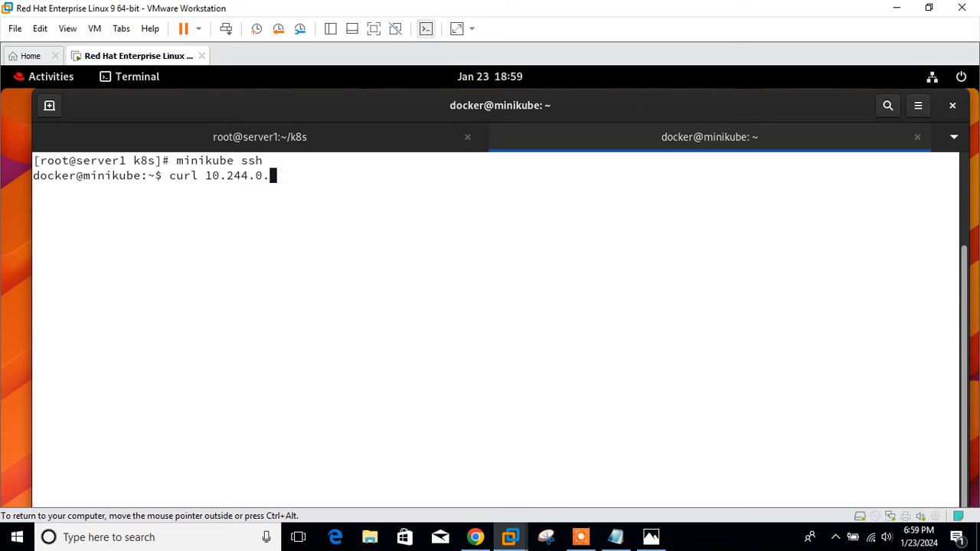
{"action": "key", "text": "Return"}
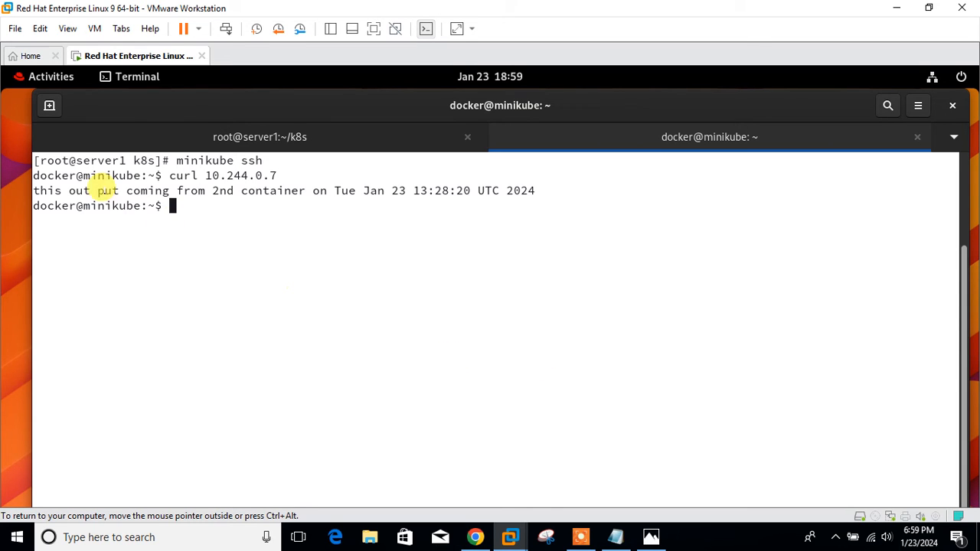
{"action": "mouse_move", "coordinate": [315, 190]}
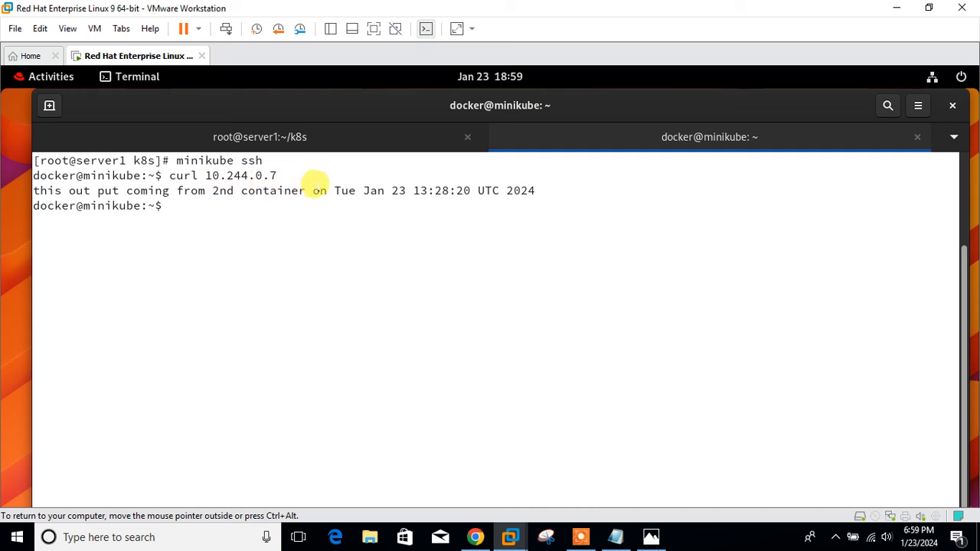
{"action": "mouse_move", "coordinate": [361, 185]}
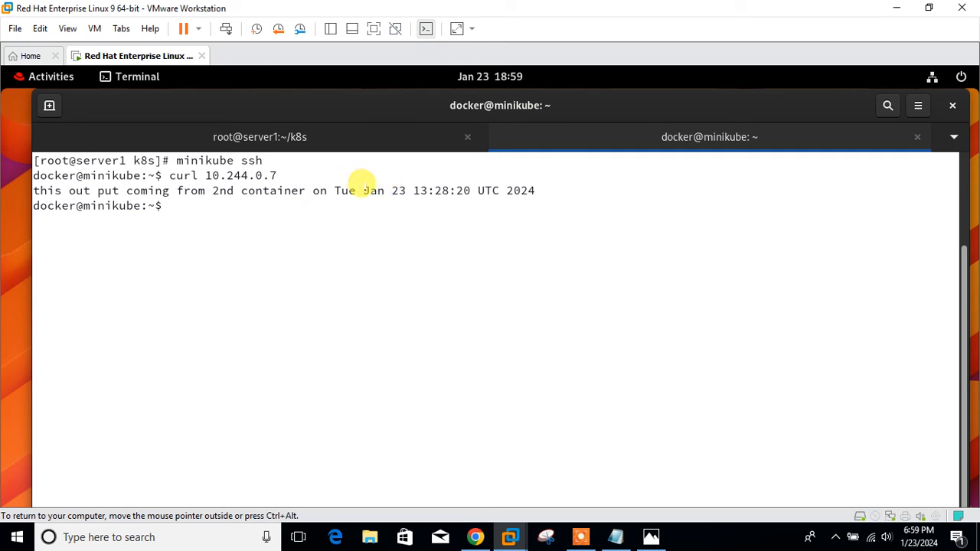
Check the manifest with cat in the first tab and recheck the curl output in the minikube shell.
{"action": "left_click", "coordinate": [261, 137]}
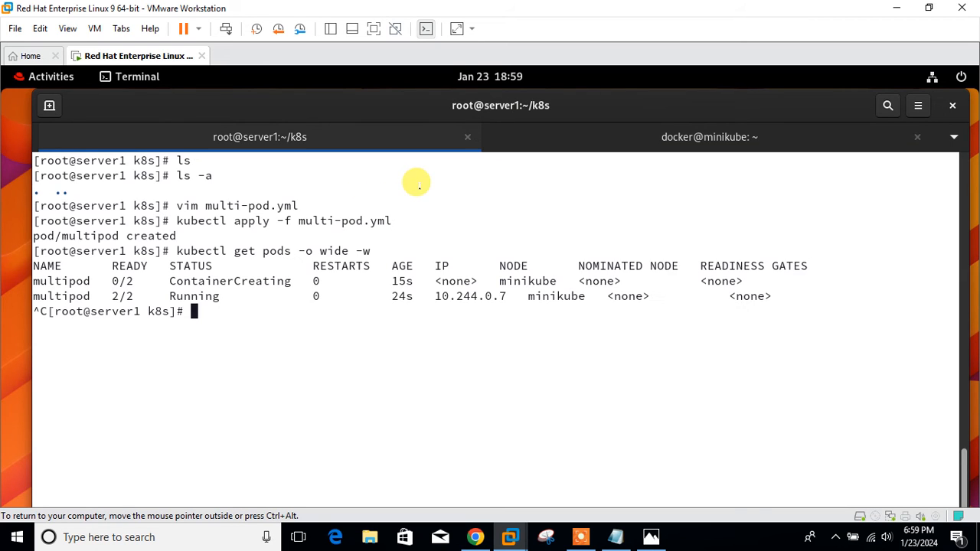
{"action": "type", "text": "cat mu"}
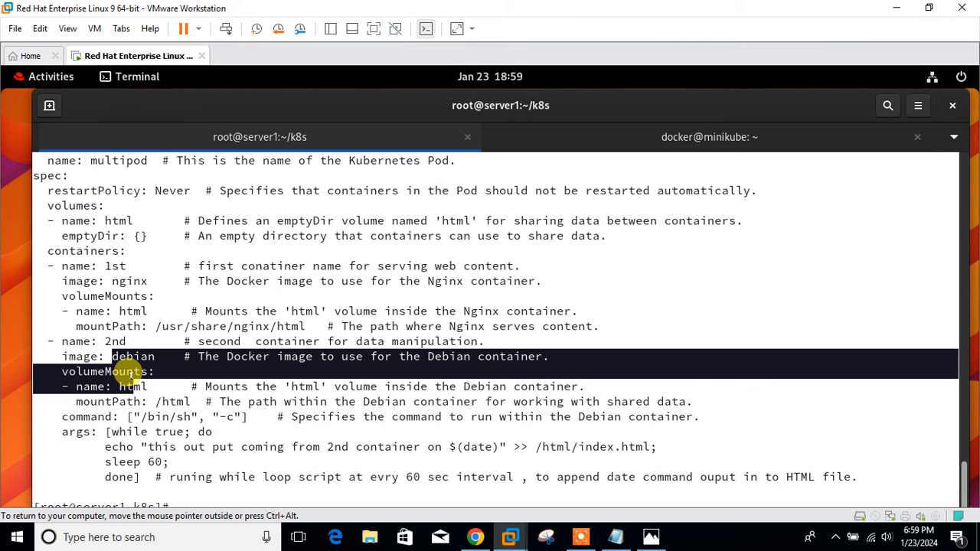
{"action": "left_click", "coordinate": [708, 136]}
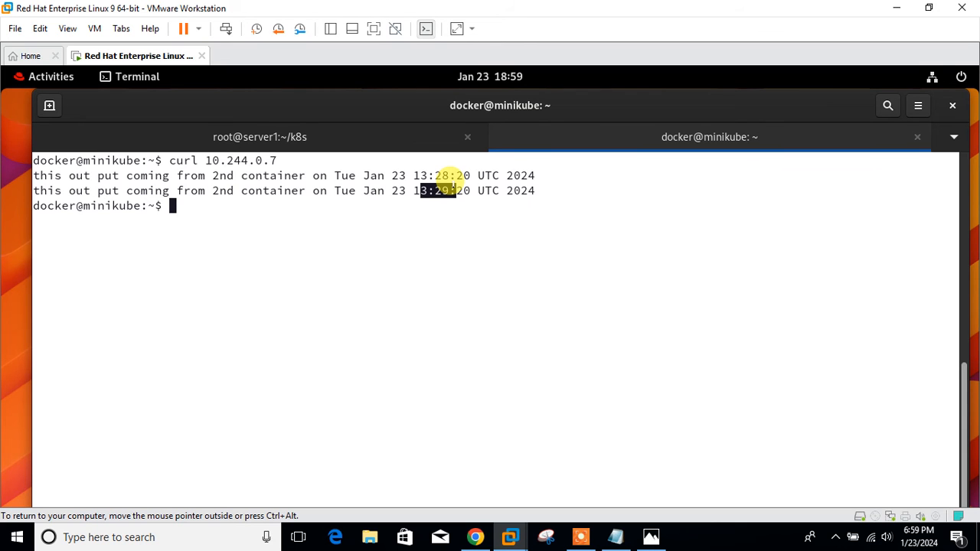
{"action": "left_click", "coordinate": [260, 136]}
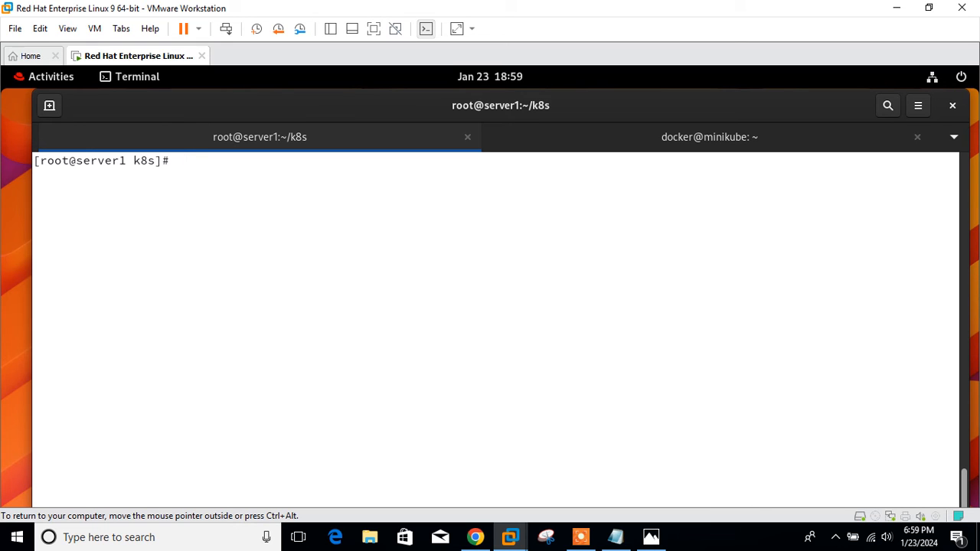
Run kubectl describe pods multipod and scroll through its containers, mounts and events.
{"action": "type", "text": "kube"}
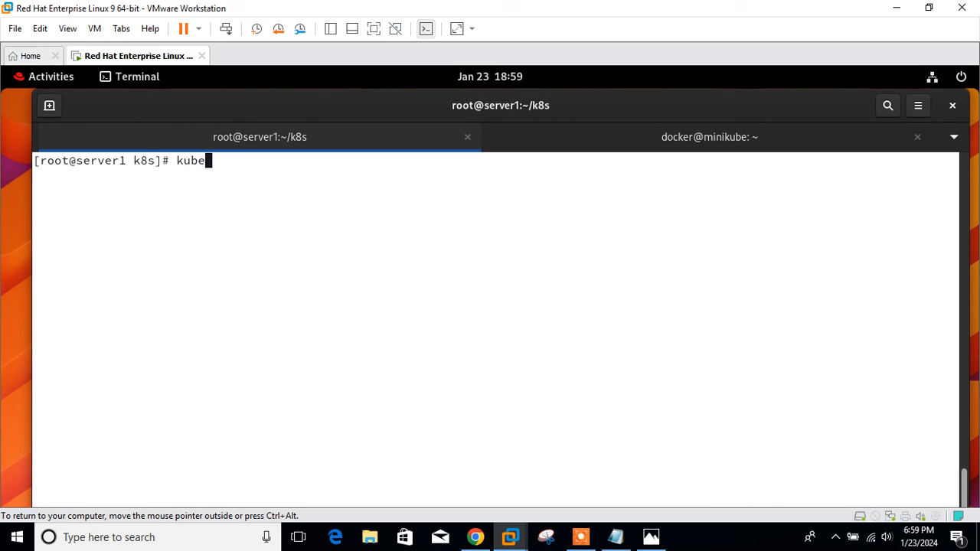
{"action": "type", "text": "ctl des"}
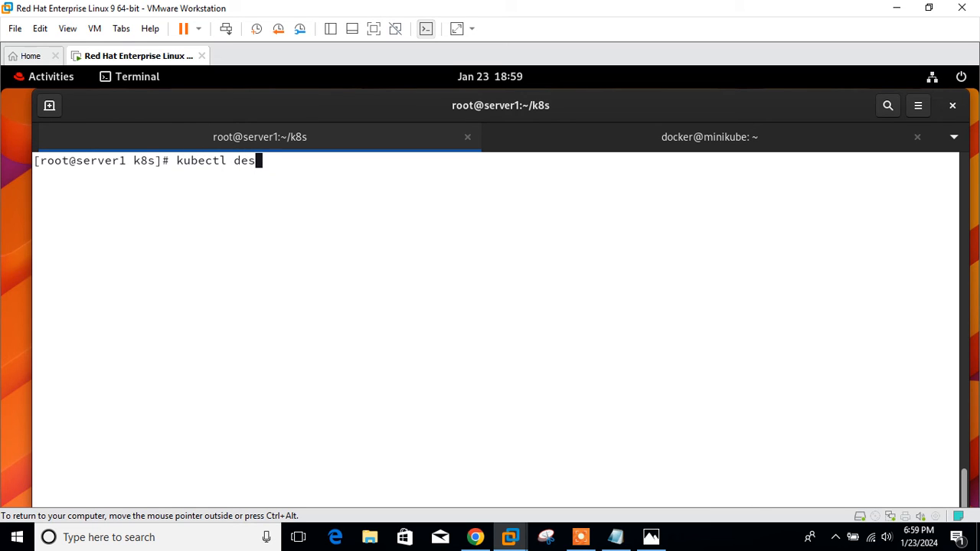
{"action": "type", "text": "cribe"}
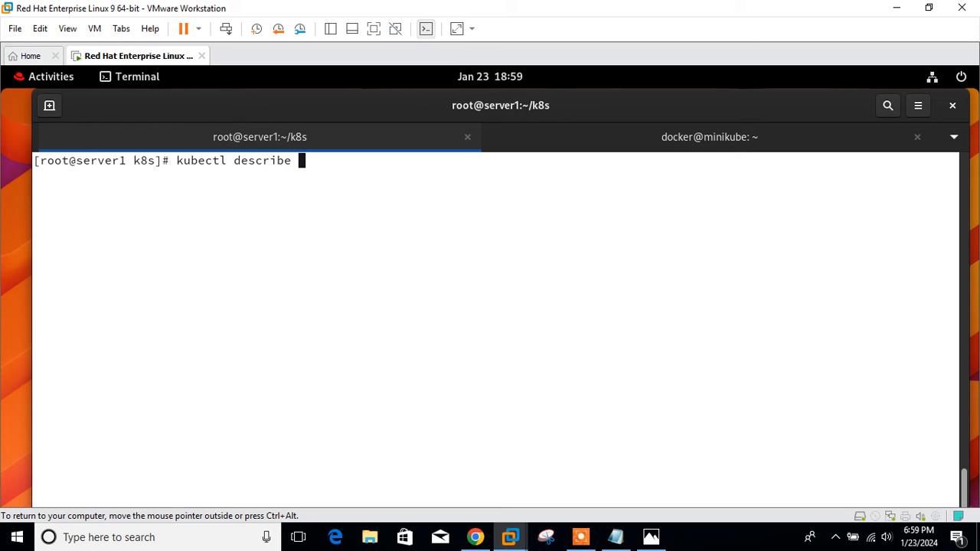
{"action": "type", "text": "pods"}
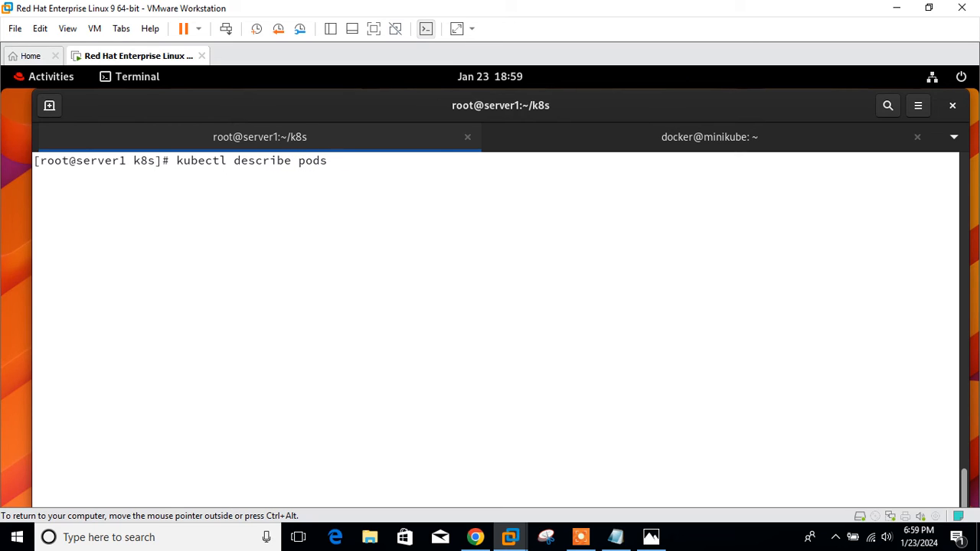
{"action": "type", "text": "multi-pod.yml"}
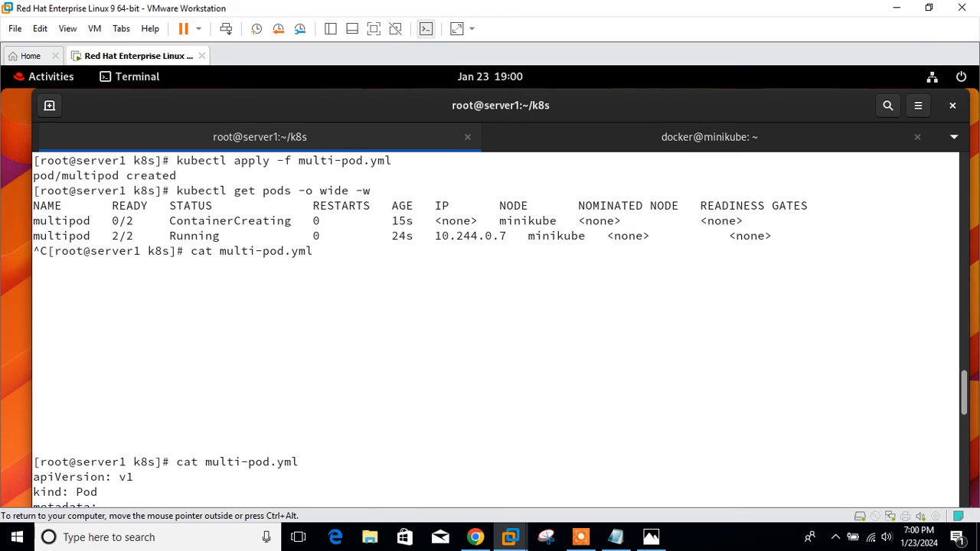
{"action": "scroll", "scroll_direction": "down", "scroll_amount": 3}
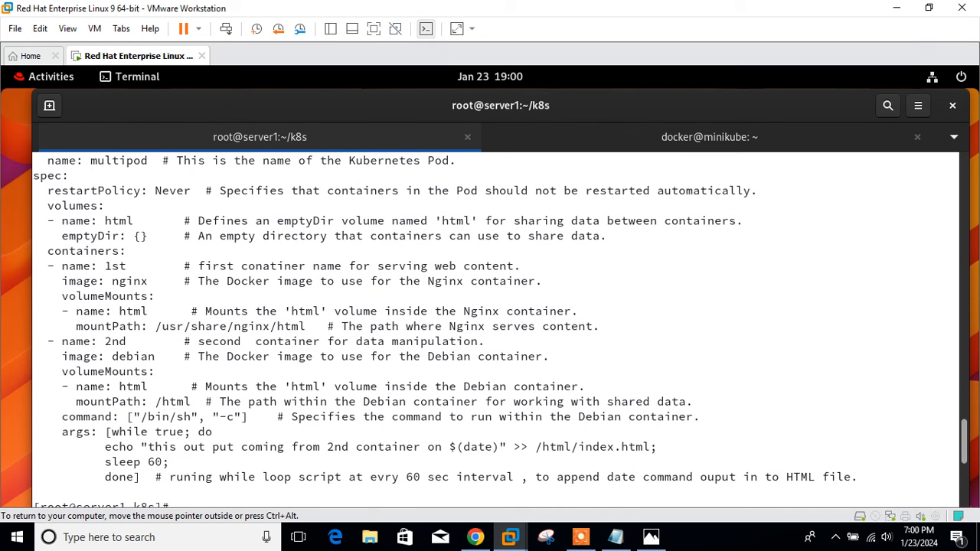
{"action": "type", "text": "kubectl describe pods multi"}
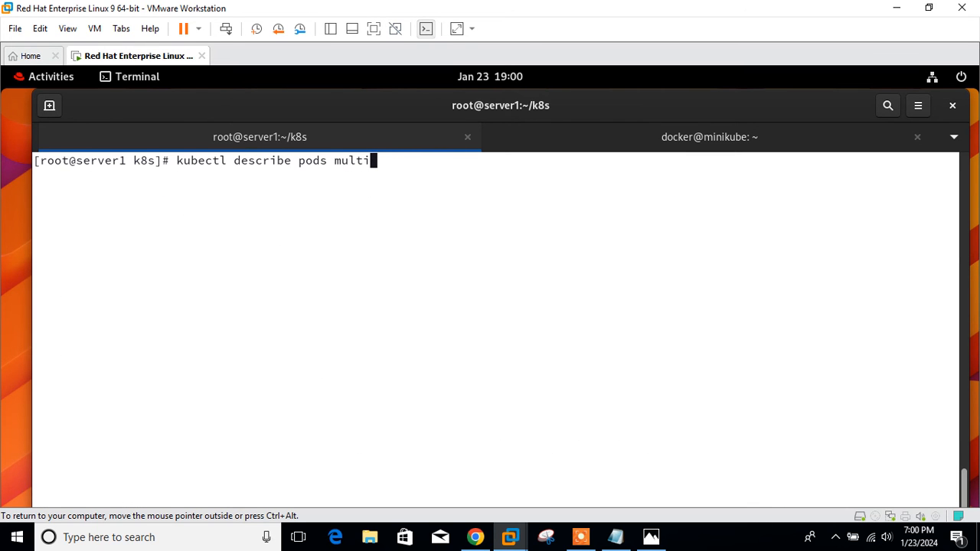
{"action": "key", "text": "Return"}
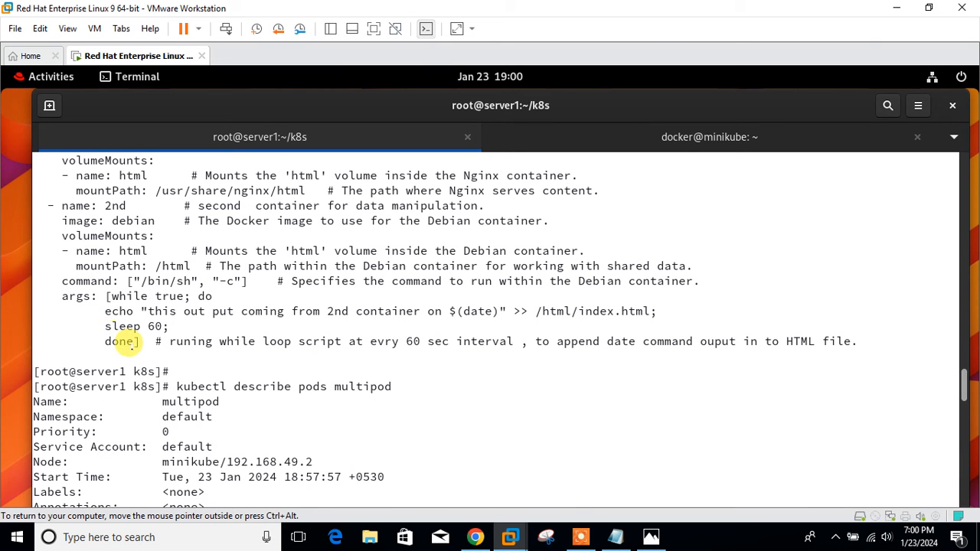
{"action": "scroll", "scroll_direction": "down", "scroll_amount": 3}
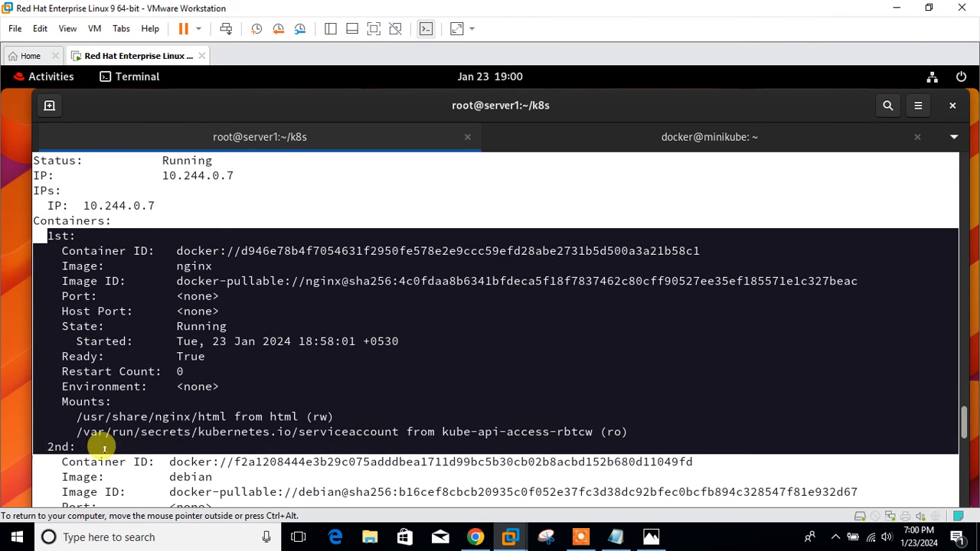
{"action": "scroll", "scroll_direction": "down", "scroll_amount": 3}
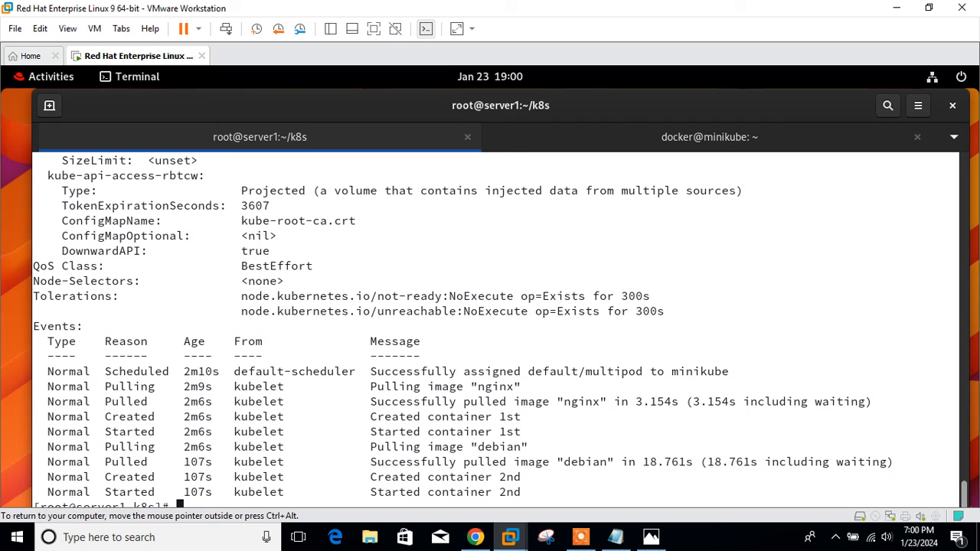
{"action": "mouse_move", "coordinate": [457, 386]}
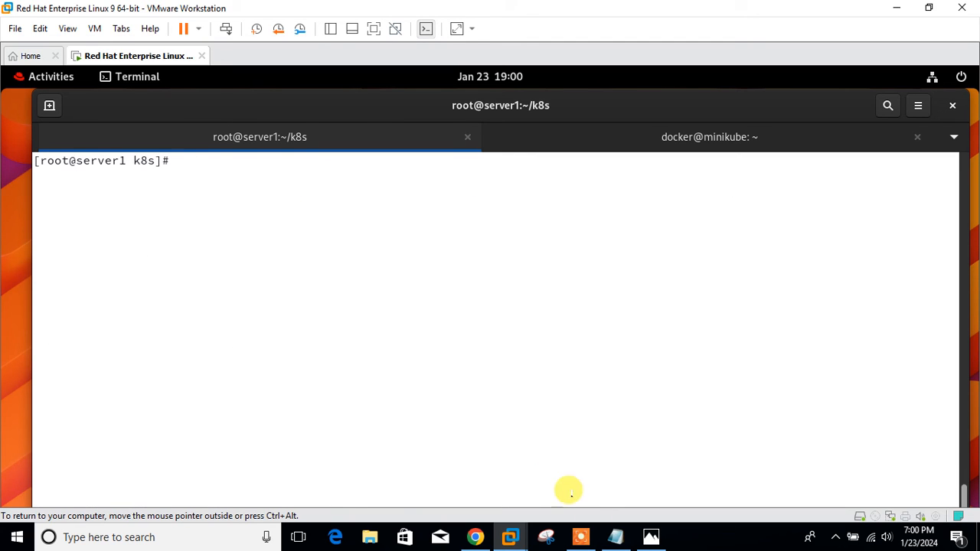
Paste and run kubectl exec multipod -c 1st to cat /usr/share/nginx/html/index.html.
{"action": "left_click", "coordinate": [615, 536]}
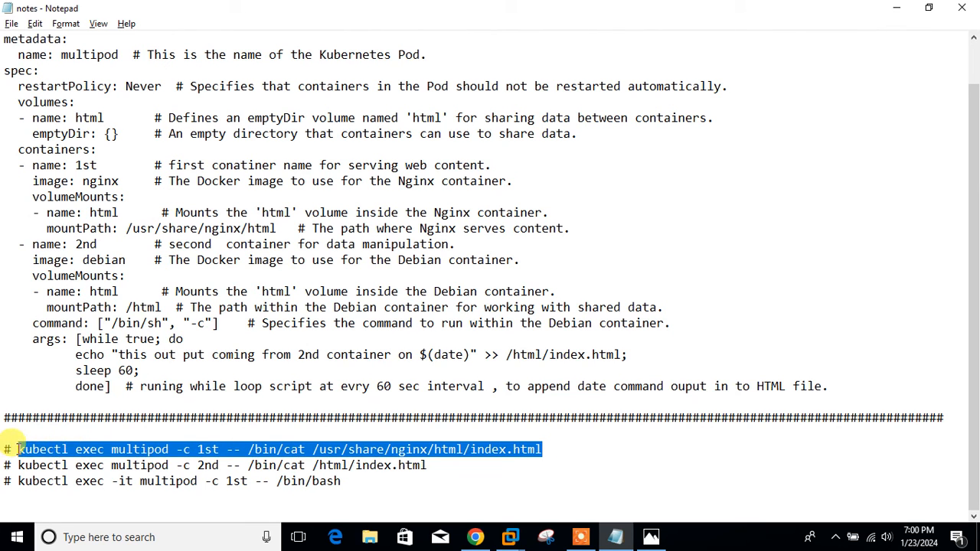
{"action": "right_click", "coordinate": [178, 320]}
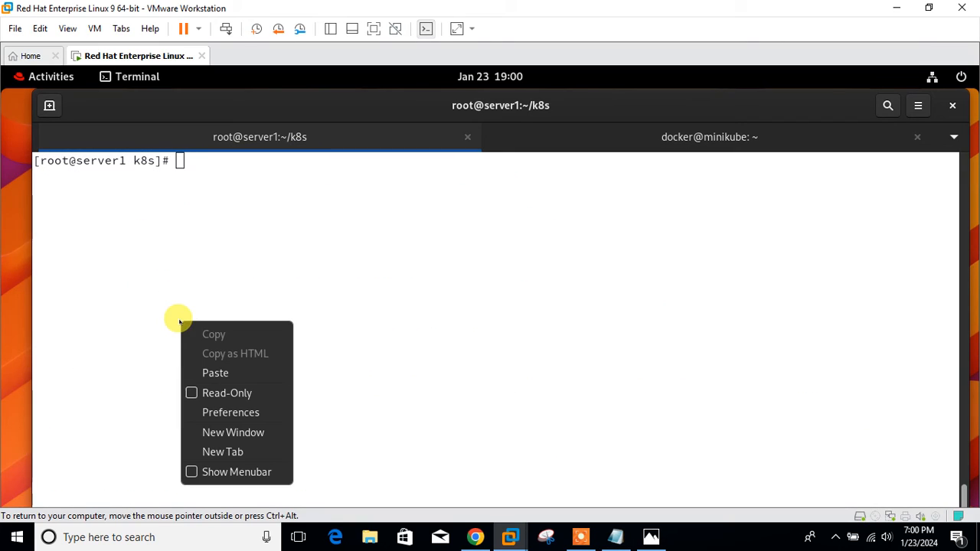
{"action": "left_click", "coordinate": [214, 373]}
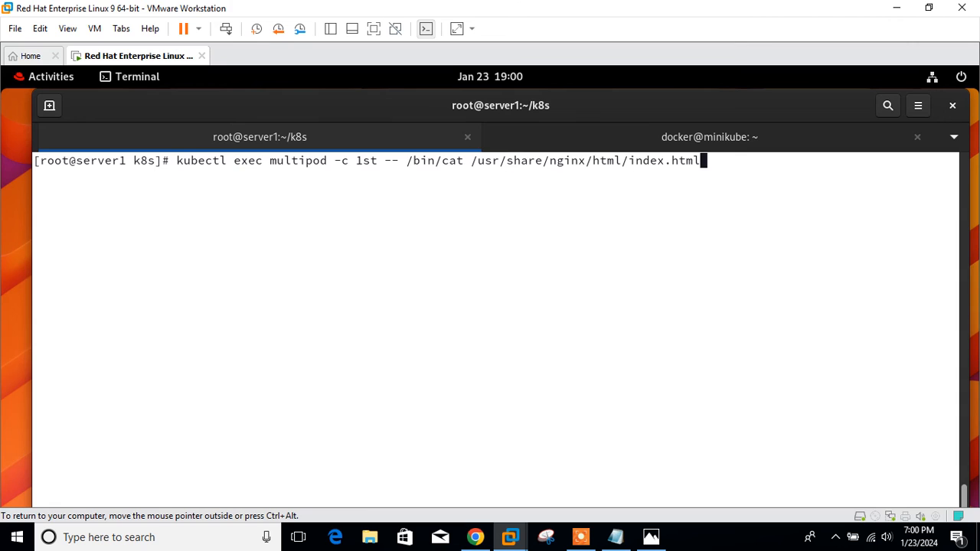
{"action": "double_click", "coordinate": [297, 161]}
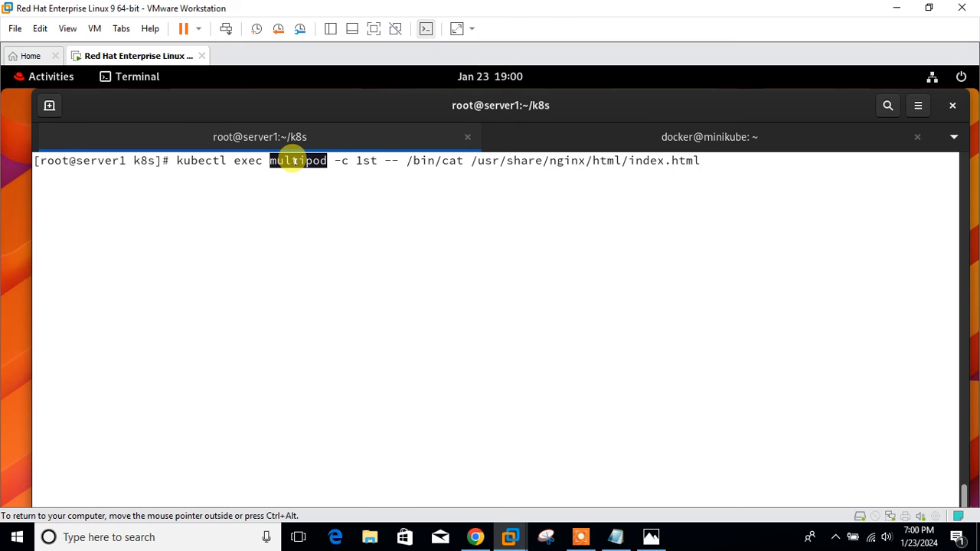
{"action": "key", "text": "Return"}
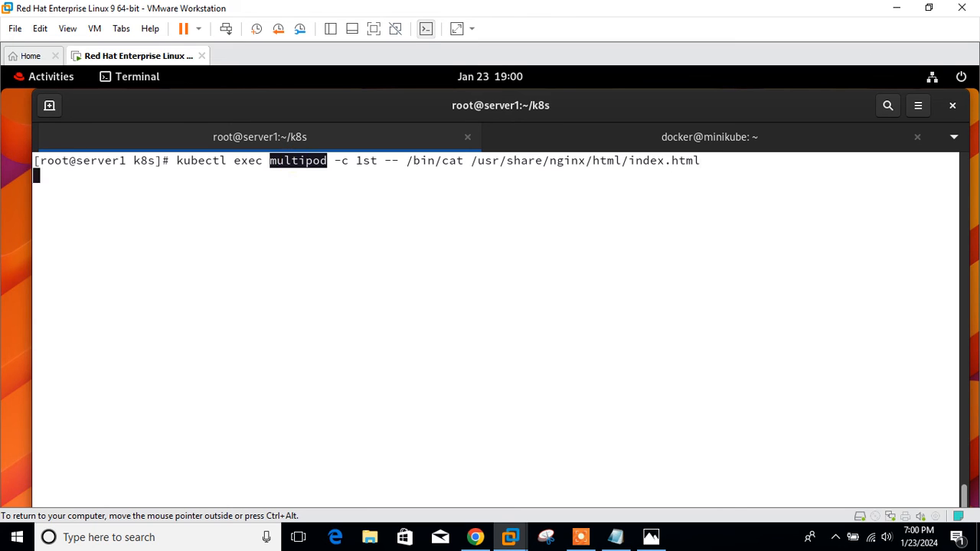
{"action": "key", "text": "Return"}
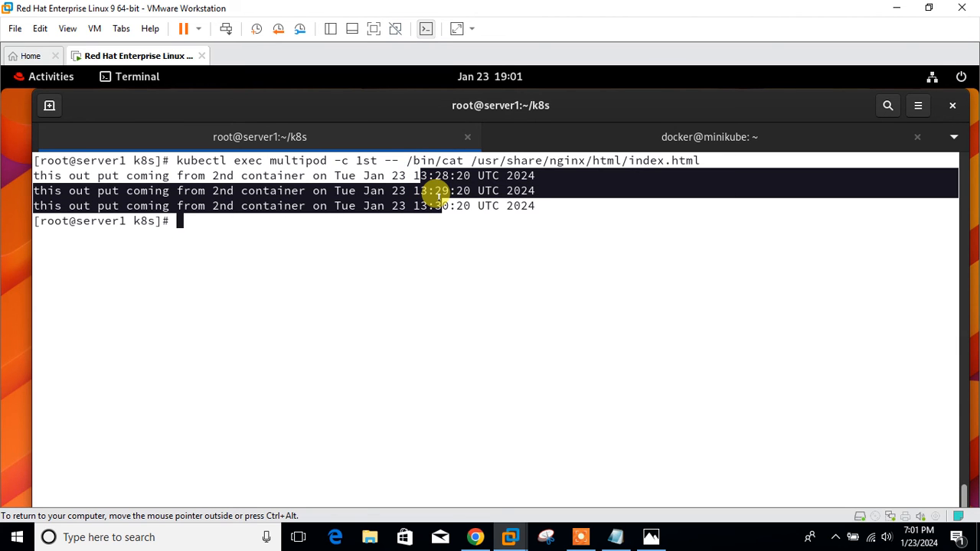
{"action": "mouse_move", "coordinate": [620, 536]}
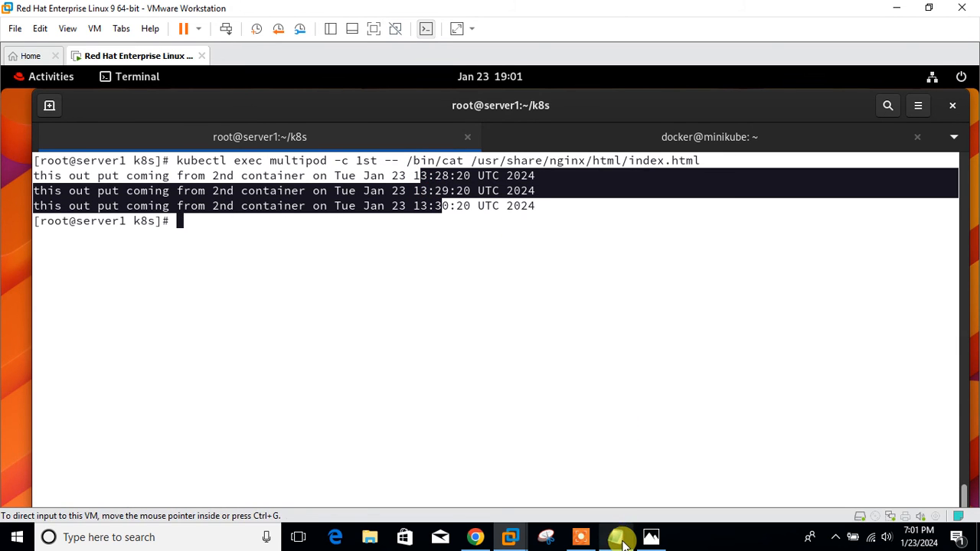
{"action": "left_click", "coordinate": [616, 536]}
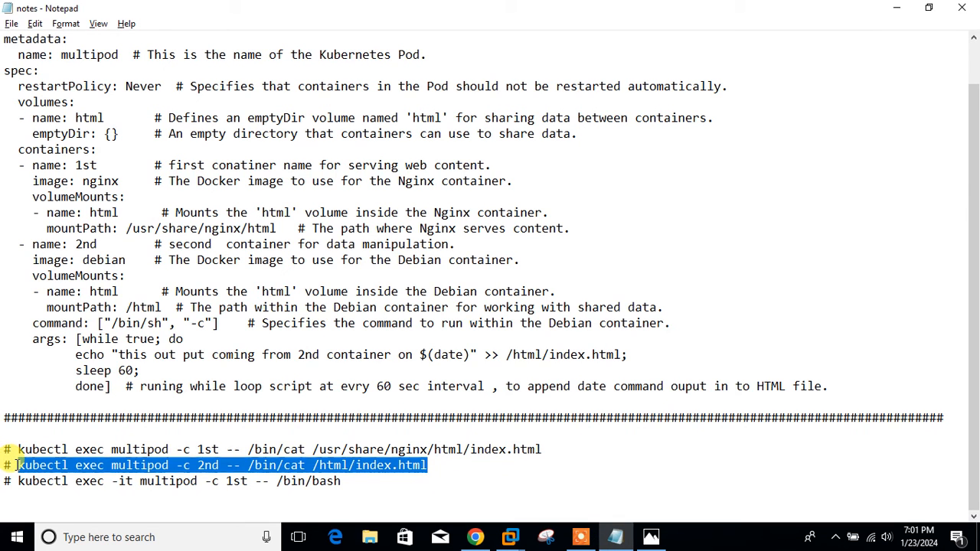
{"action": "mouse_move", "coordinate": [53, 307]}
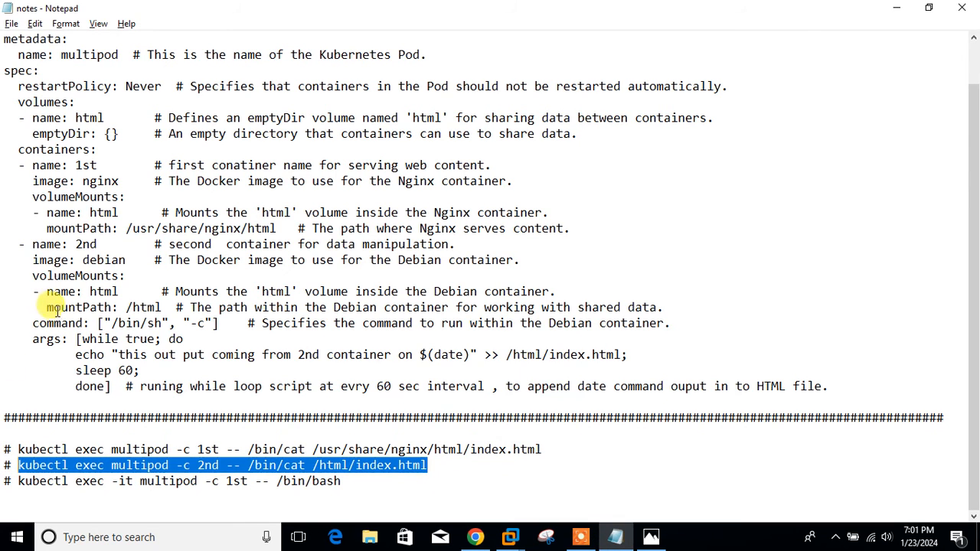
{"action": "mouse_move", "coordinate": [355, 354]}
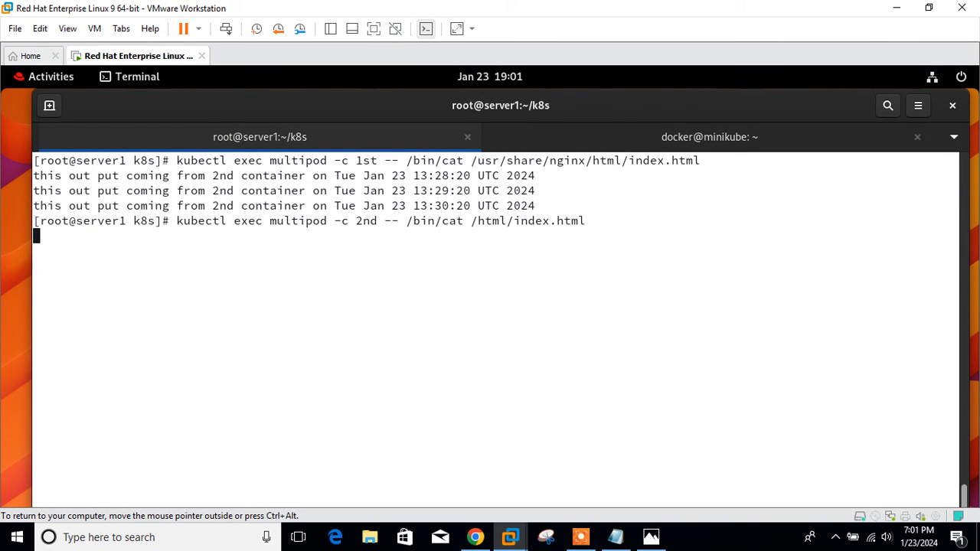
Read /html/index.html from the 2nd (debian) container, showing the same three timestamped lines.
{"action": "key", "text": "Return"}
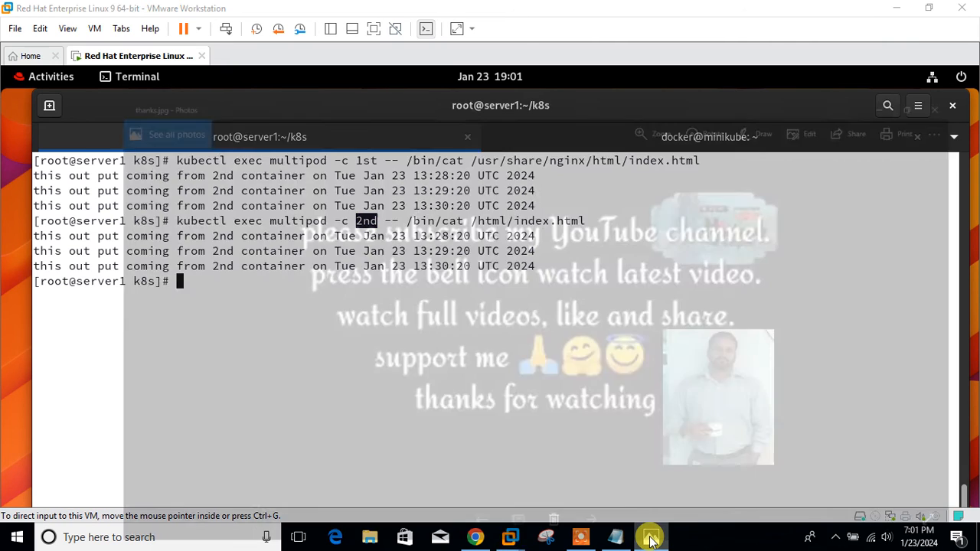
{"action": "left_click", "coordinate": [649, 536]}
{"action": "type", "text": "ubectl exec -it multipod -c 1st -- /bin/bash"}
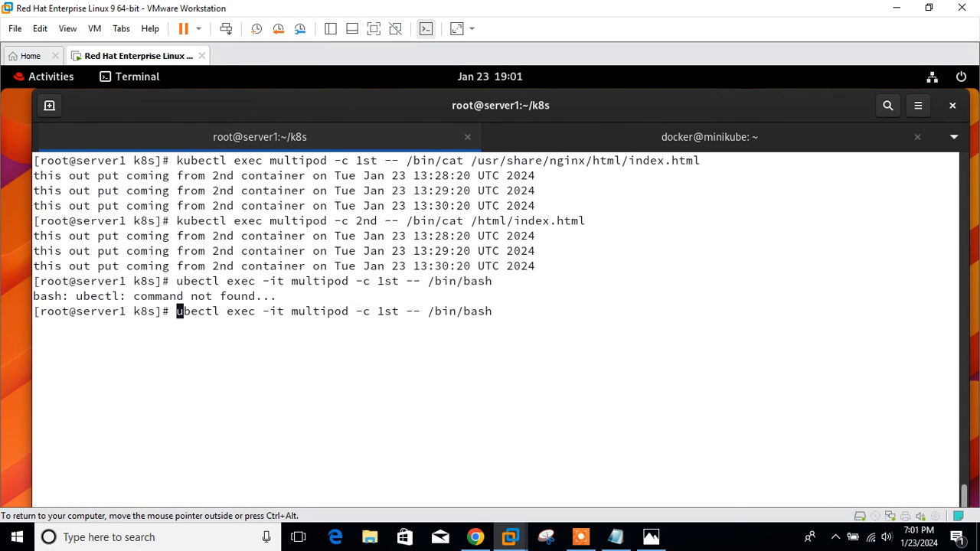
Enter a bash shell in the 1st (nginx) container and show /etc/os-release.
{"action": "type", "text": "k"}
{"action": "key", "text": "Return"}
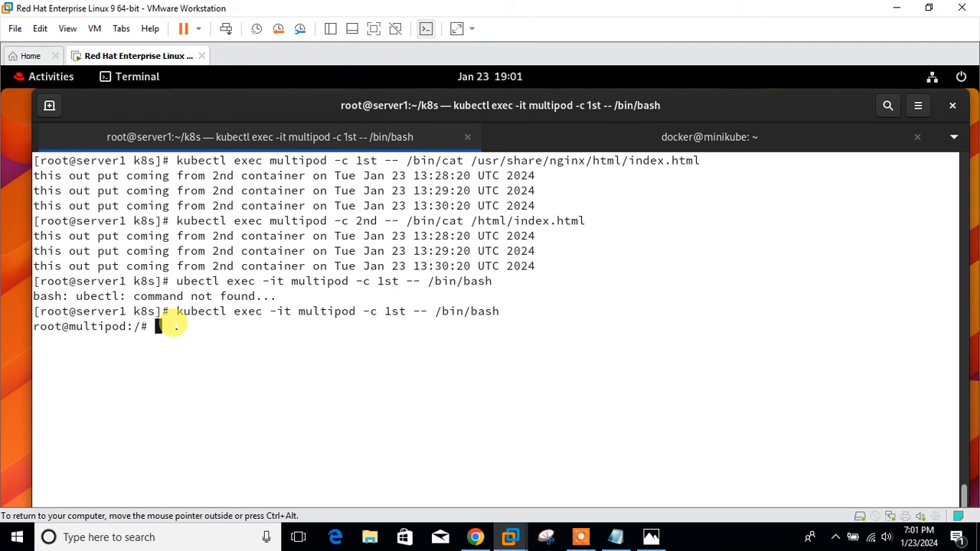
{"action": "type", "text": "cat"}
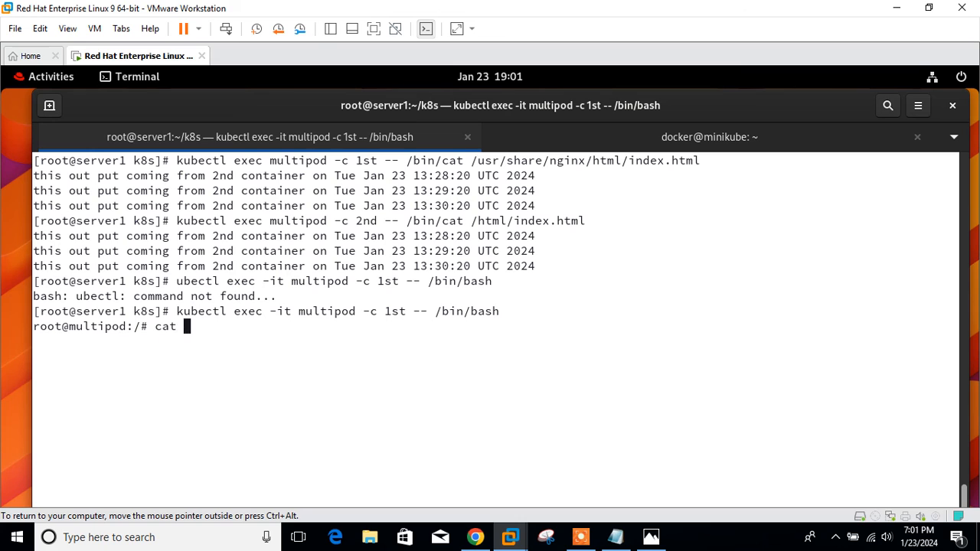
{"action": "key", "text": "Return"}
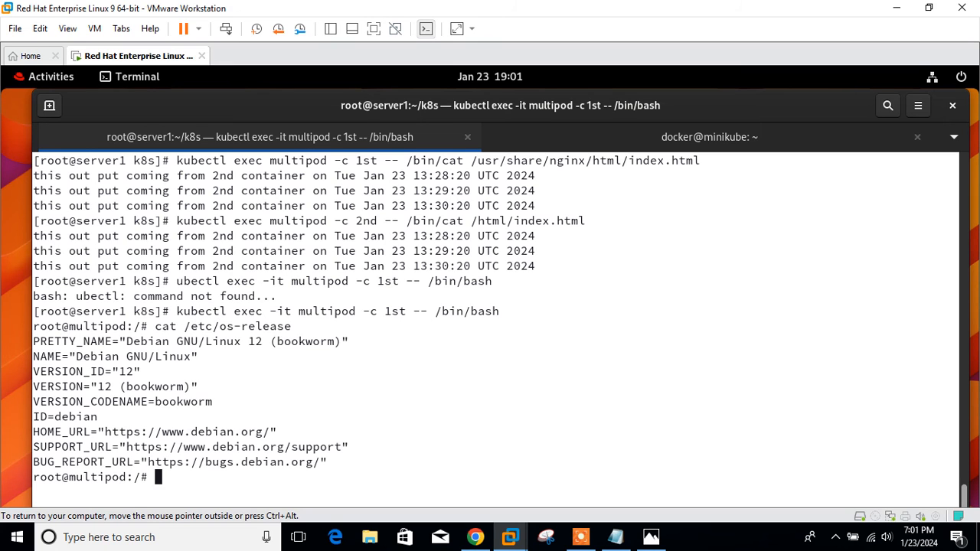
View index.html under /usr/share/nginx/html, exit the container, and return to the minikube session.
{"action": "type", "text": "cd /us"}
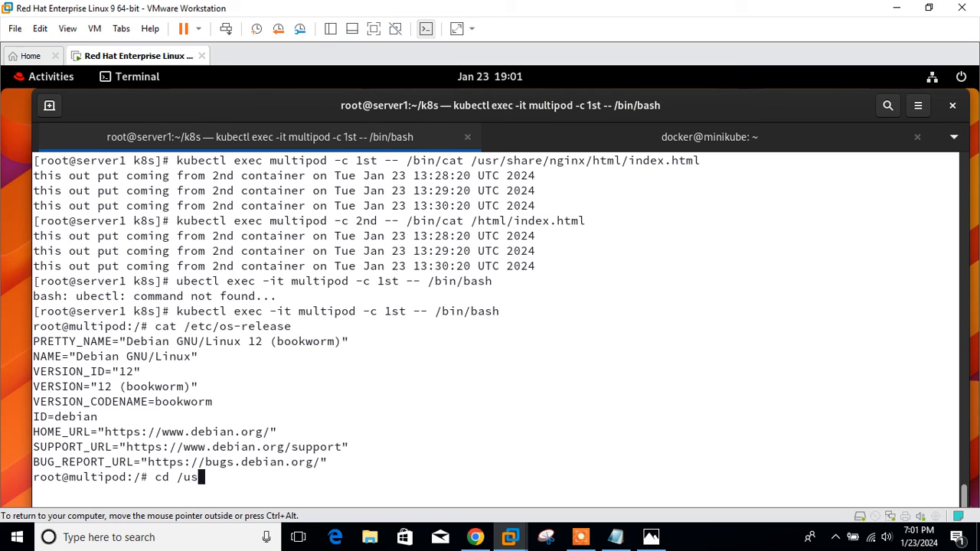
{"action": "type", "text": "r/share/"}
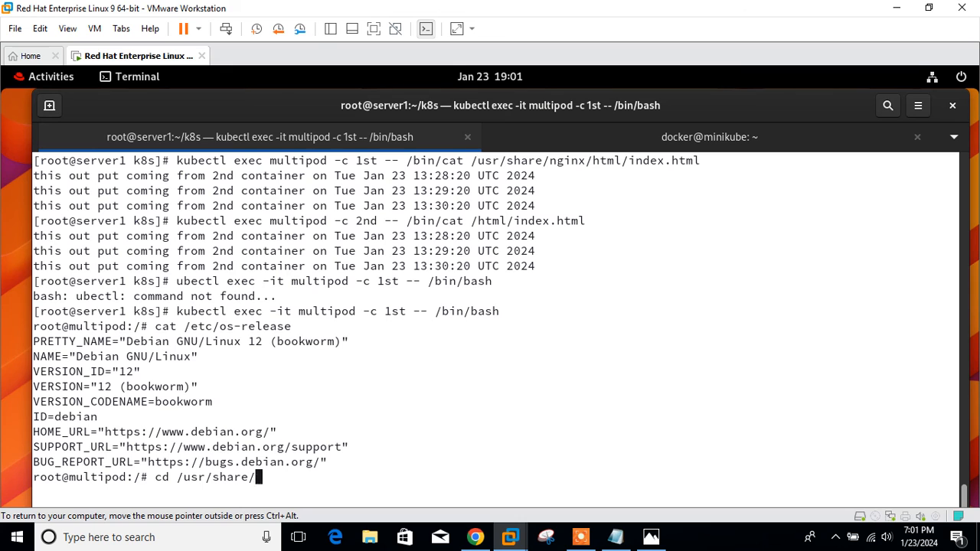
{"action": "key", "text": "Return"}
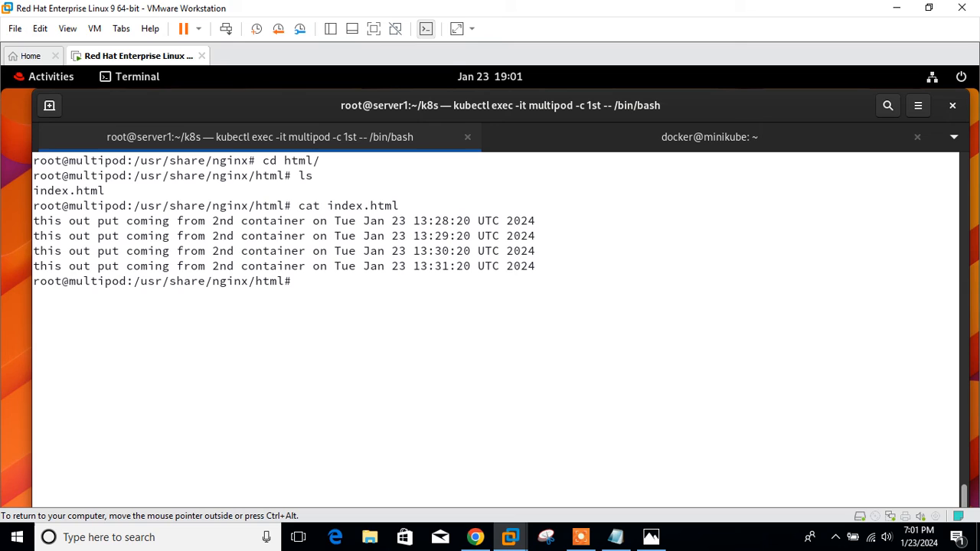
{"action": "key", "text": "Return"}
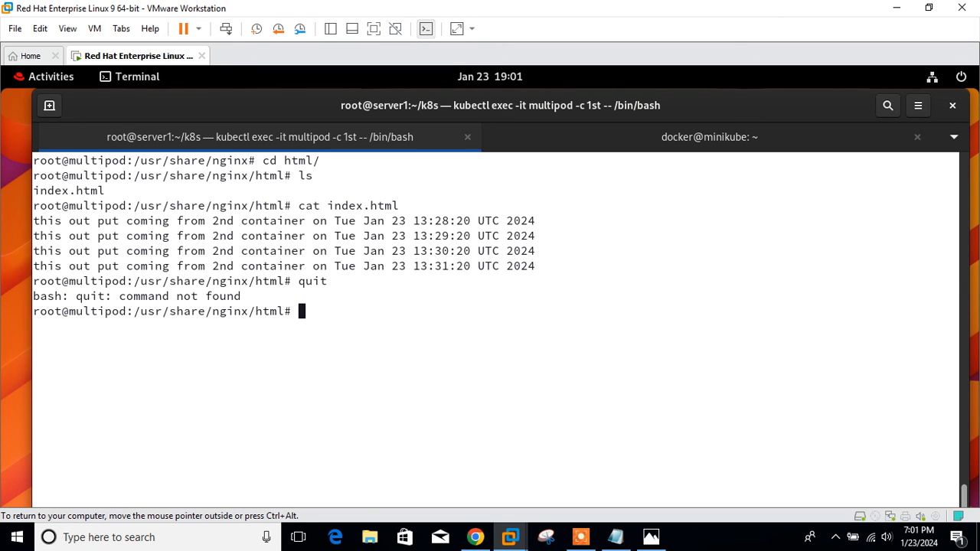
{"action": "type", "text": "exit"}
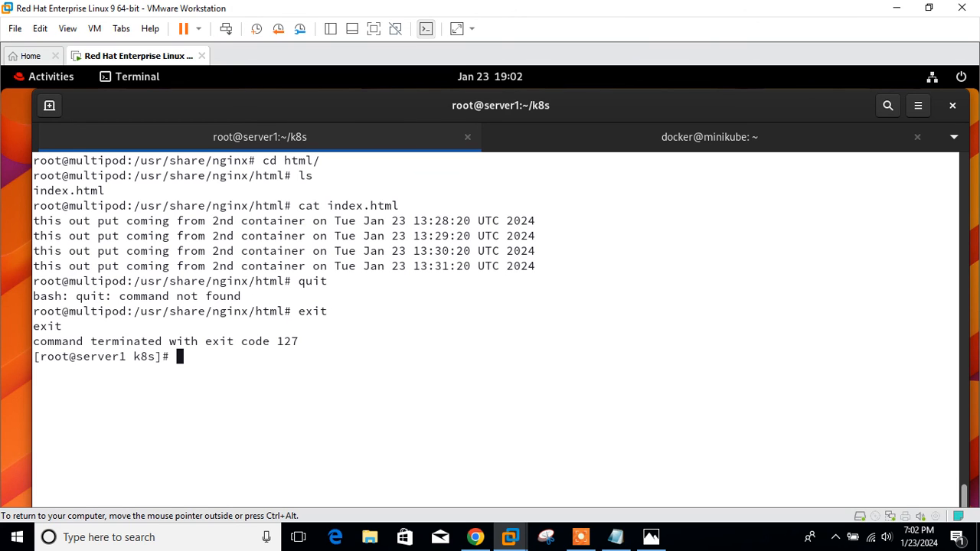
{"action": "left_click", "coordinate": [707, 137]}
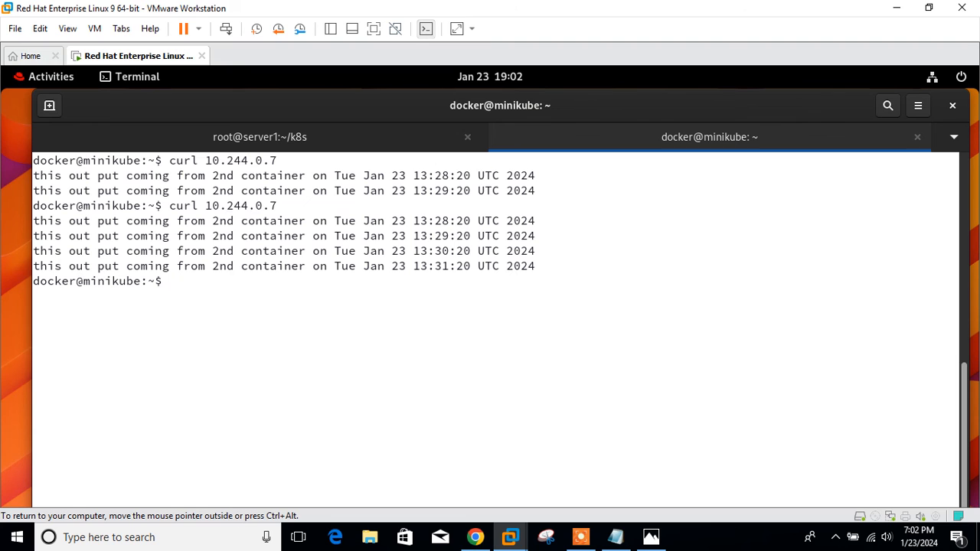
Delete the multipod pod with kubectl delete -f multi-pod.yml from the host terminal.
{"action": "left_click", "coordinate": [260, 136]}
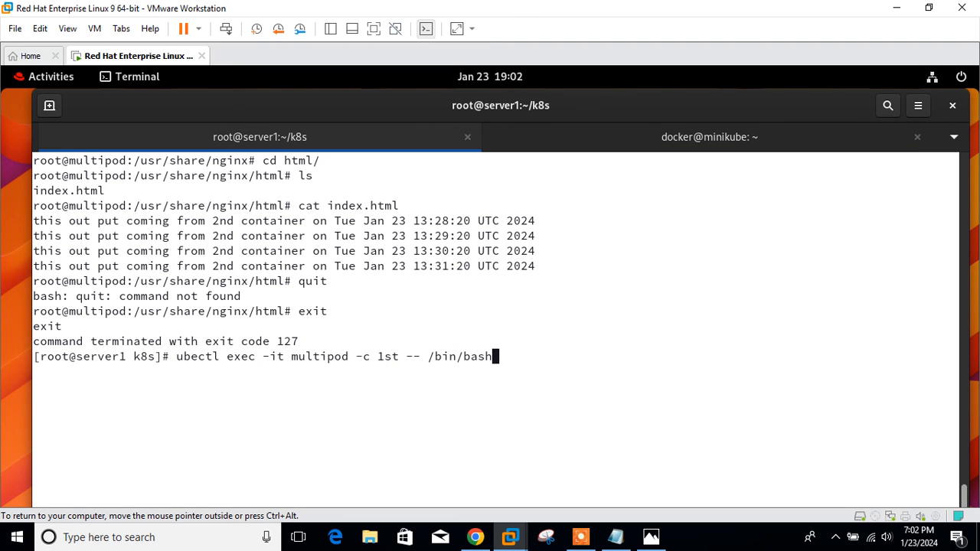
{"action": "type", "text": "cat multi-pod.yml"}
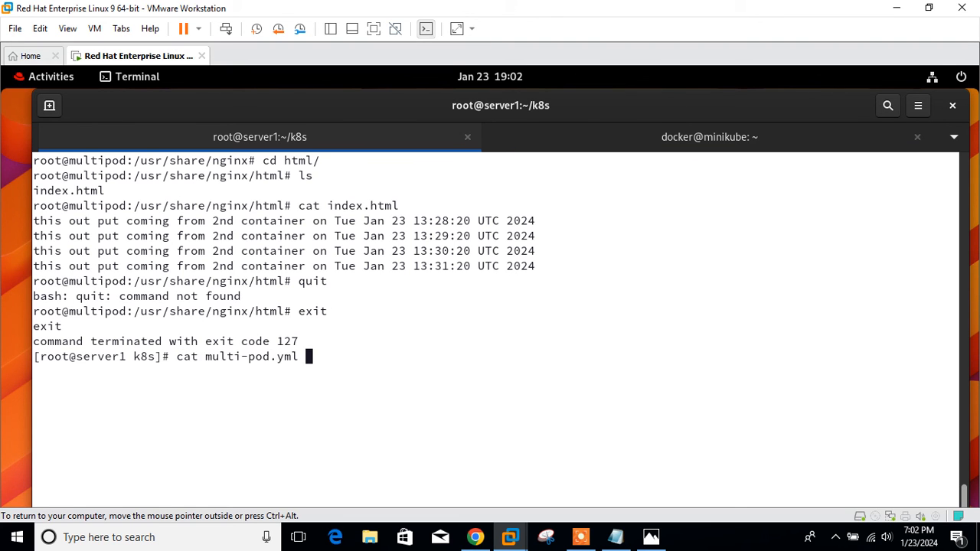
{"action": "type", "text": "kubectl apply -f multi-pod.yml"}
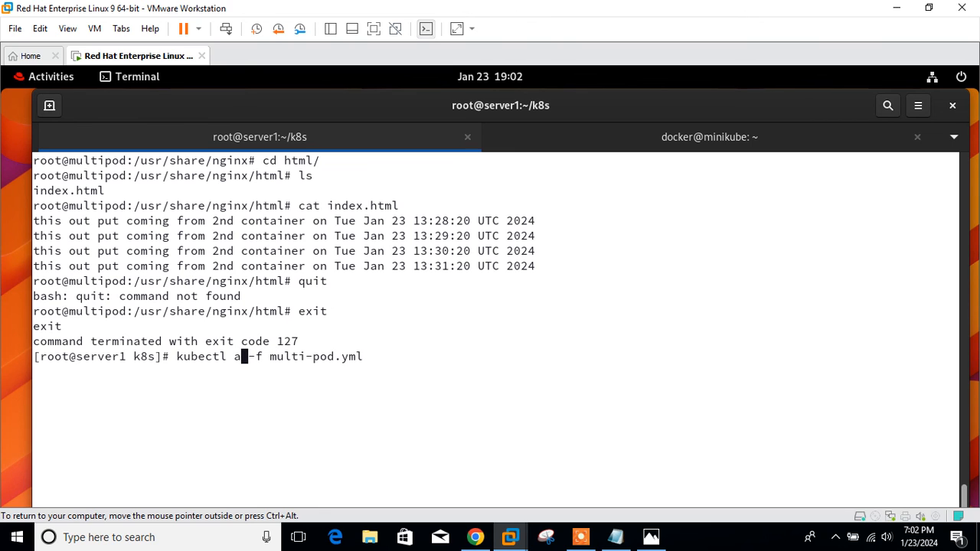
{"action": "type", "text": "delete"}
{"action": "key", "text": "Return"}
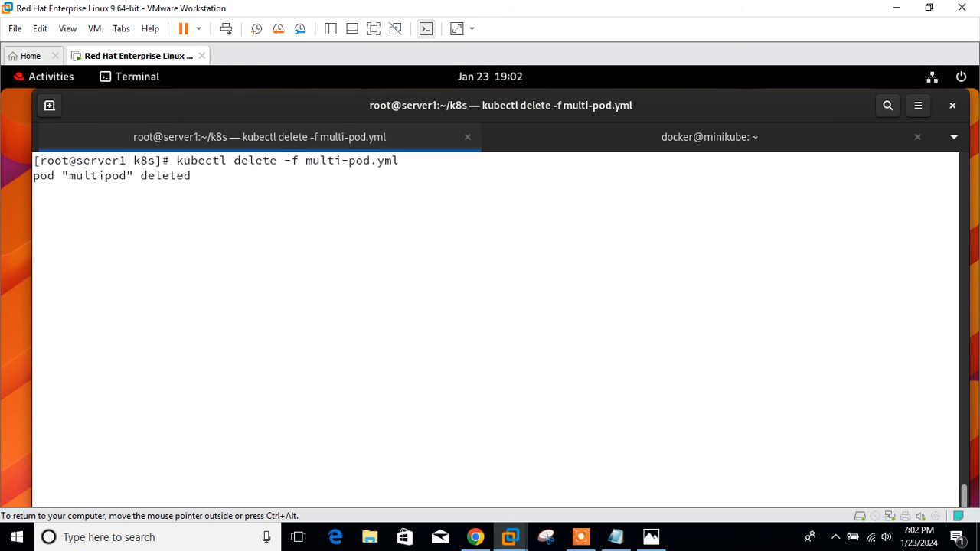
{"action": "left_click", "coordinate": [708, 137]}
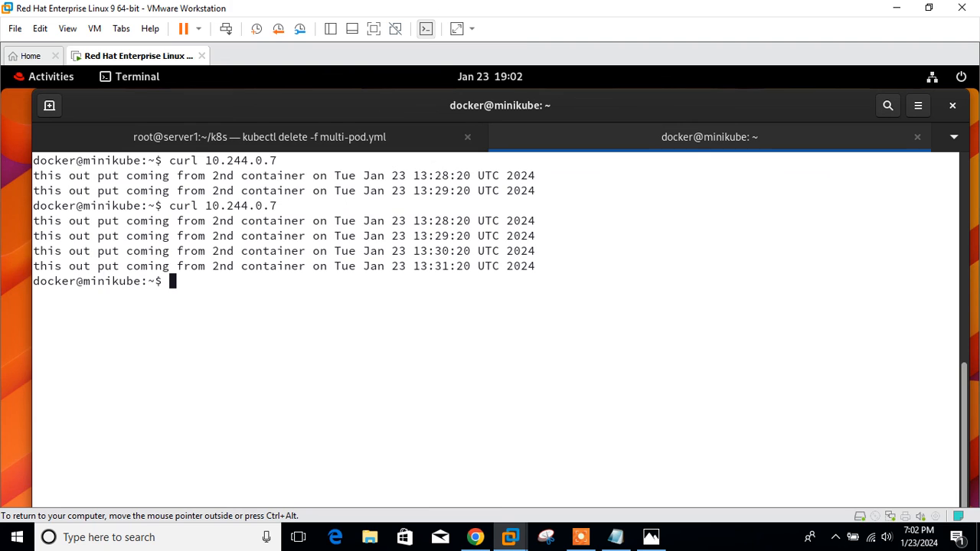
{"action": "left_click", "coordinate": [261, 138]}
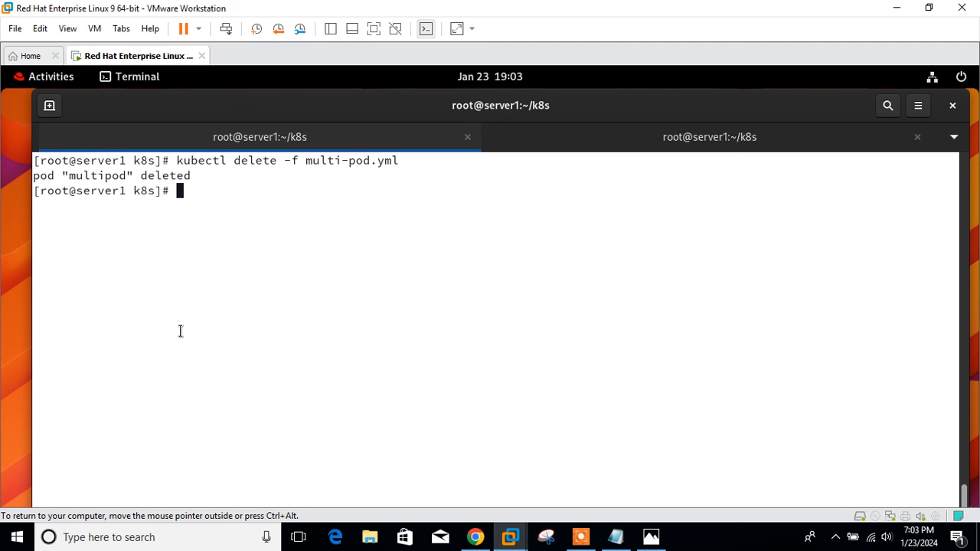
Confirm kubectl get pods shows an empty default namespace, then show the thanks.jpg closing image.
{"action": "type", "text": "kubectl delete -f multi-pod.yml"}
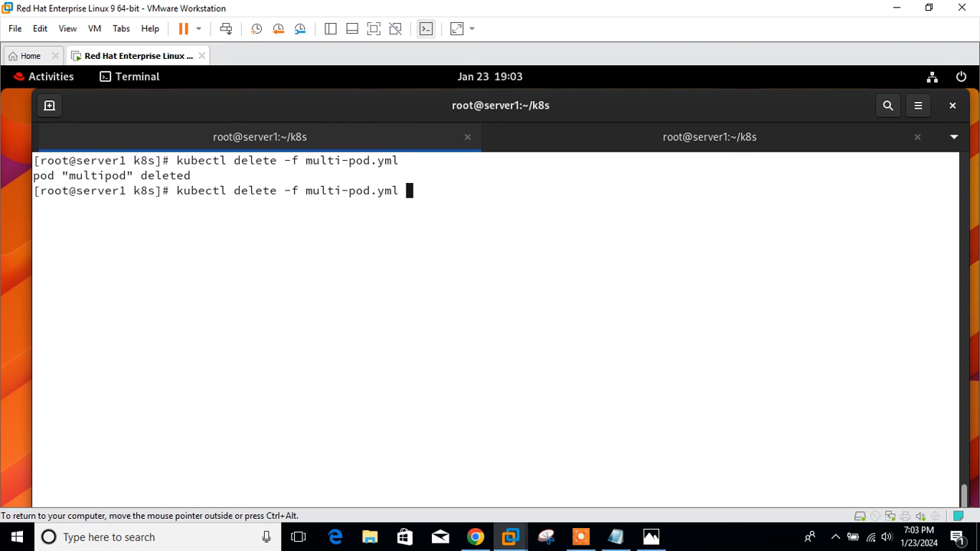
{"action": "type", "text": "kubectl apply -f multi-pod.yml"}
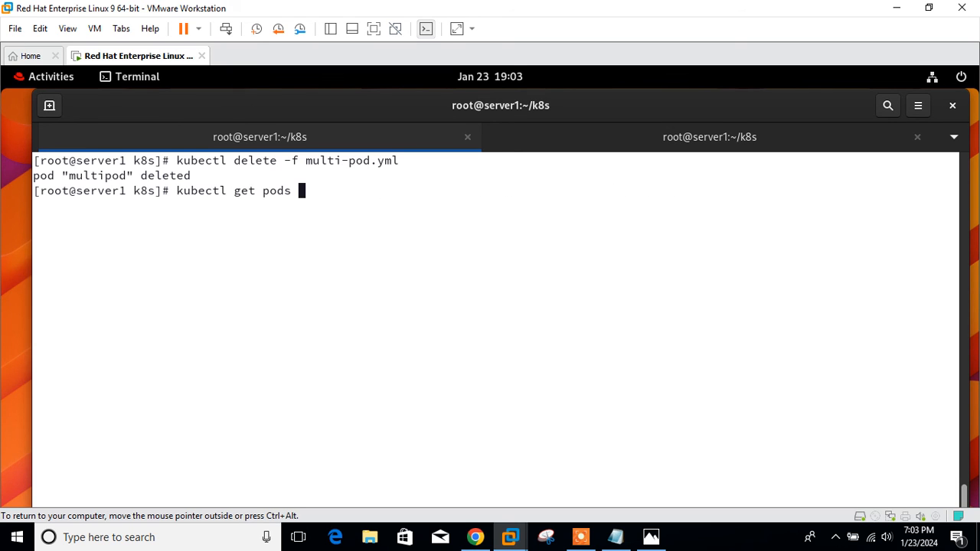
{"action": "key", "text": "Return"}
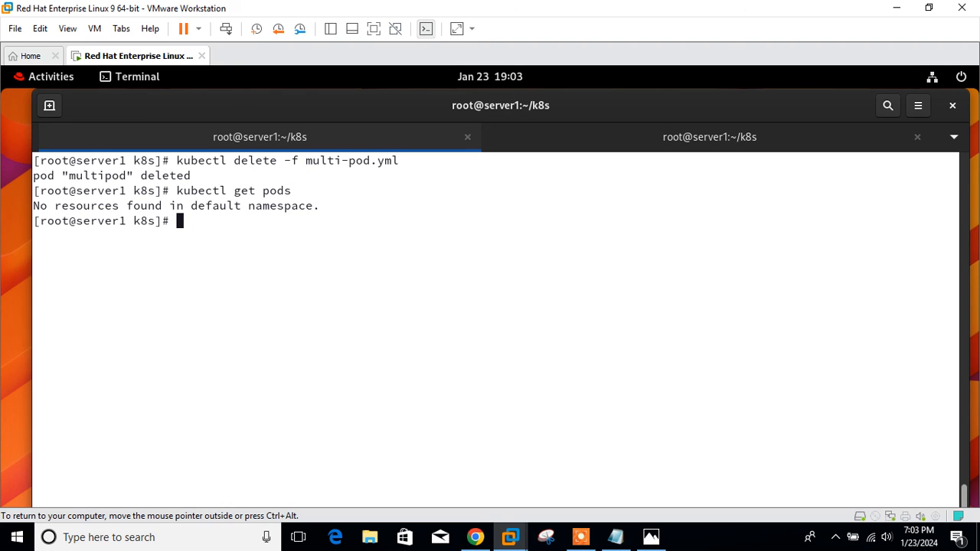
{"action": "mouse_move", "coordinate": [344, 428]}
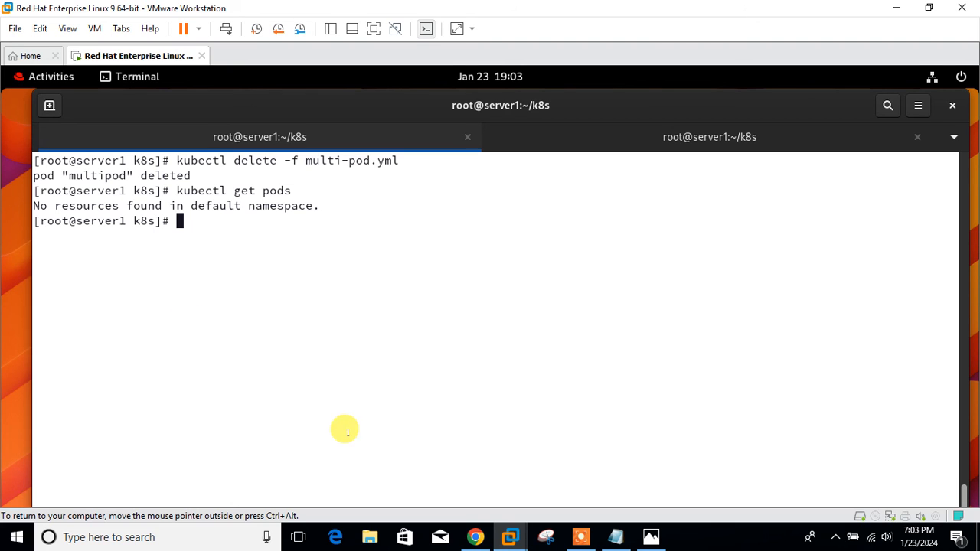
{"action": "left_click", "coordinate": [649, 536]}
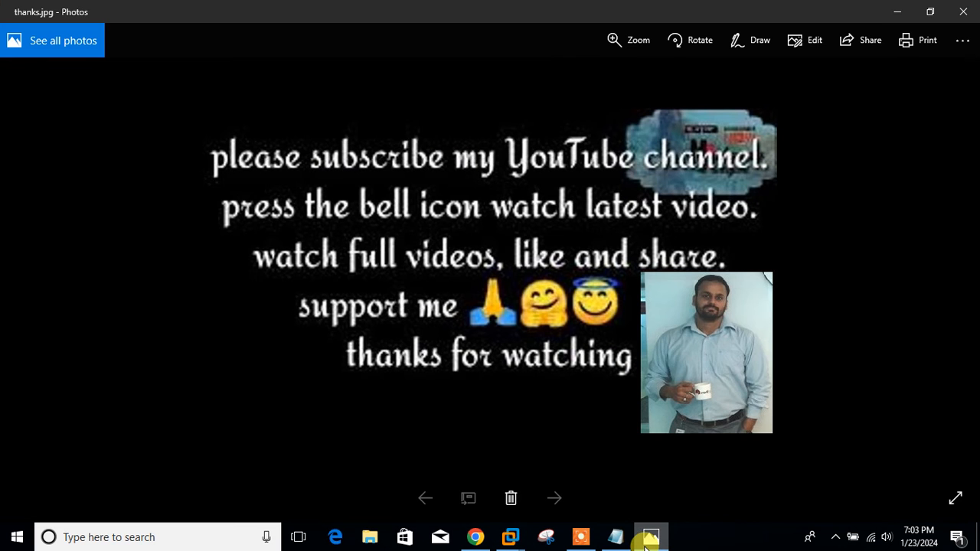